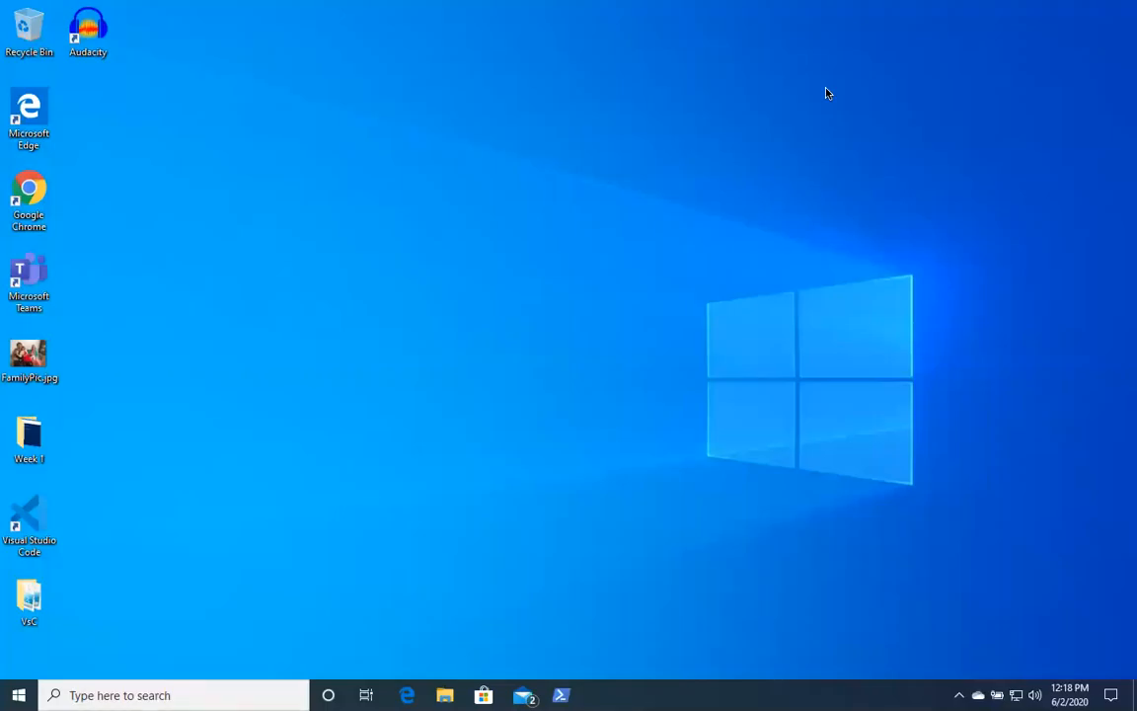
mouse_move(835, 25)
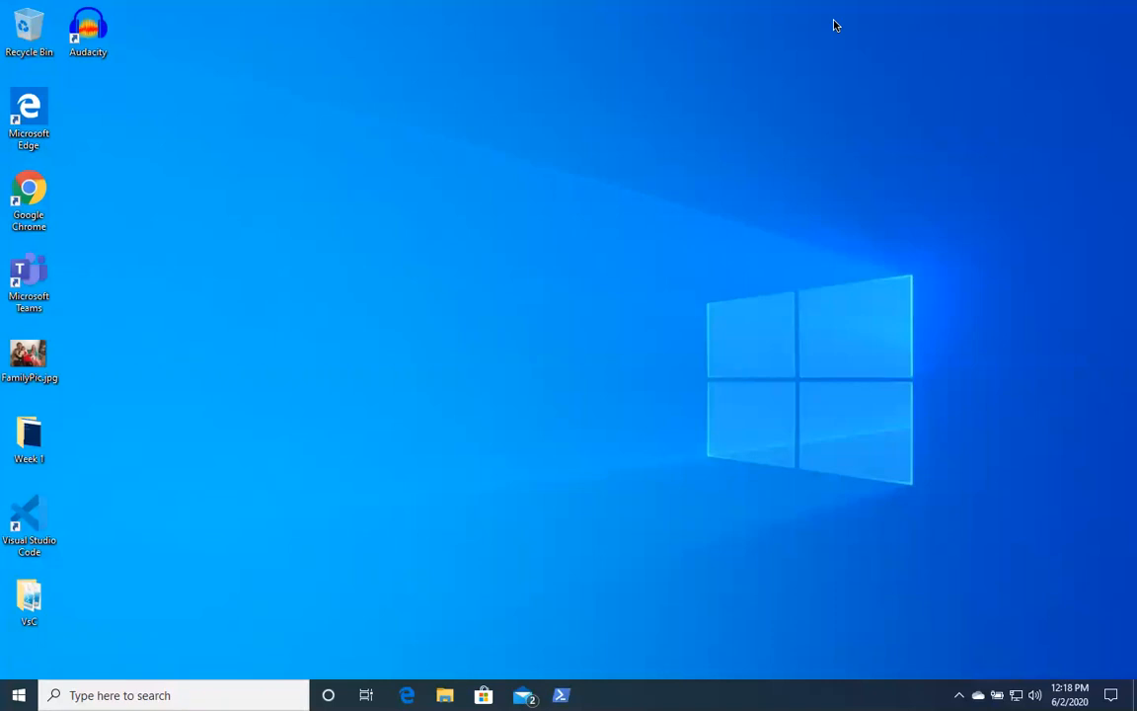
mouse_move(643, 129)
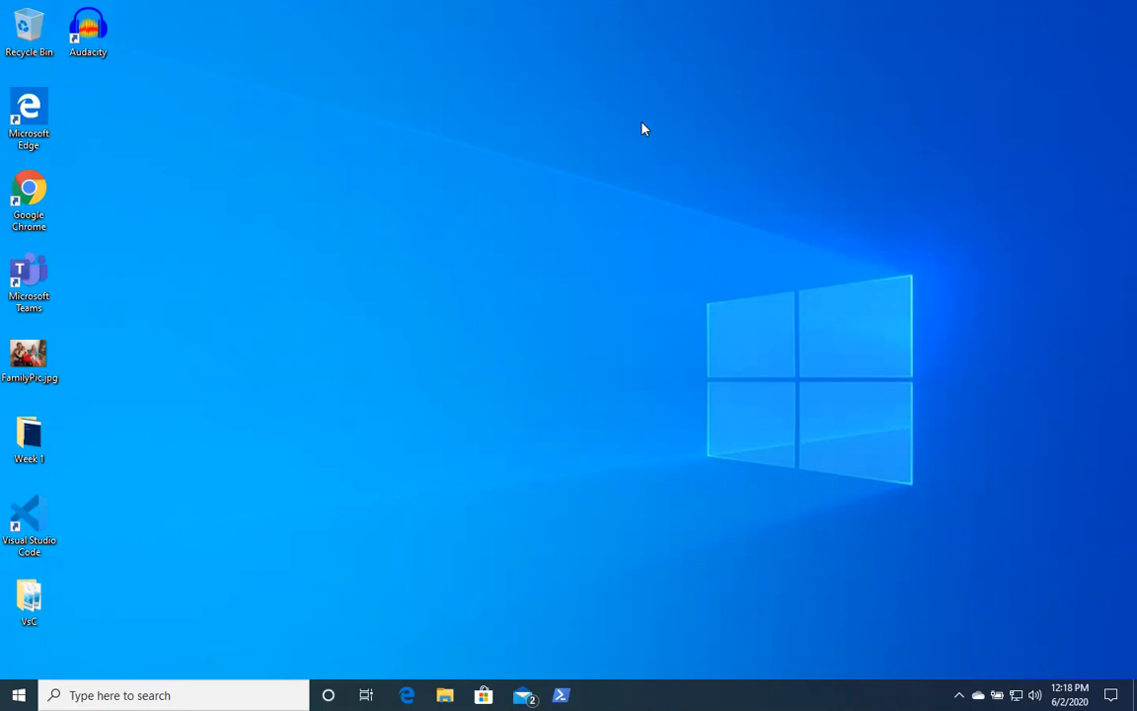
mouse_move(317, 188)
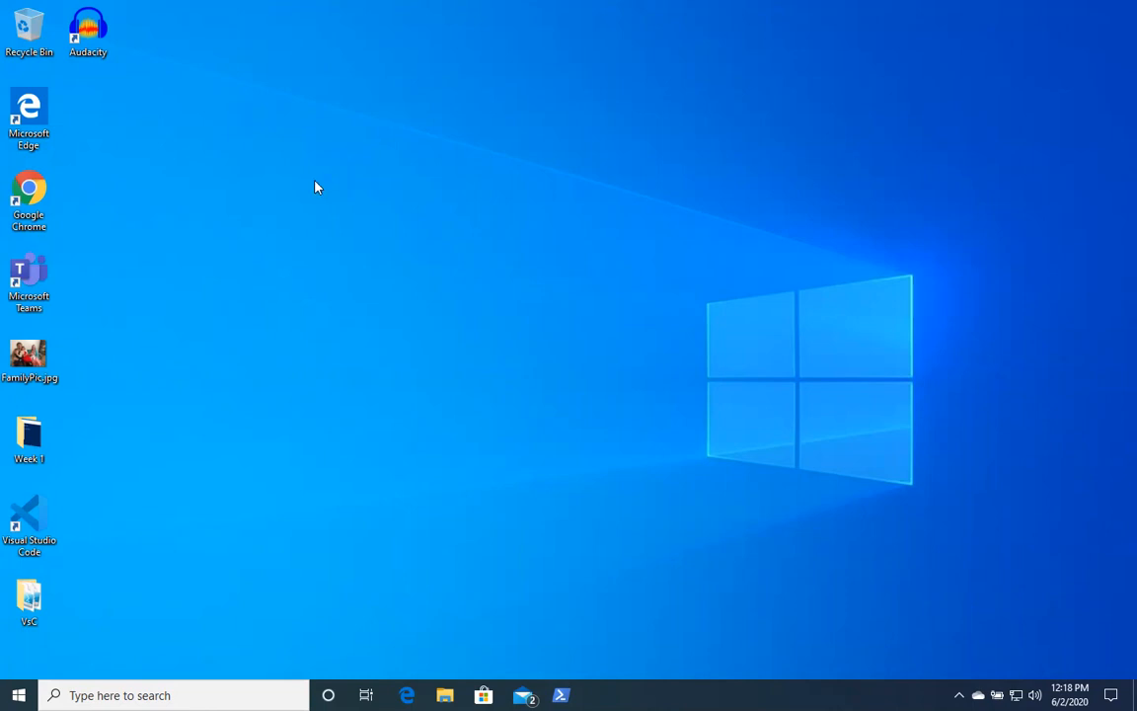
mouse_move(283, 252)
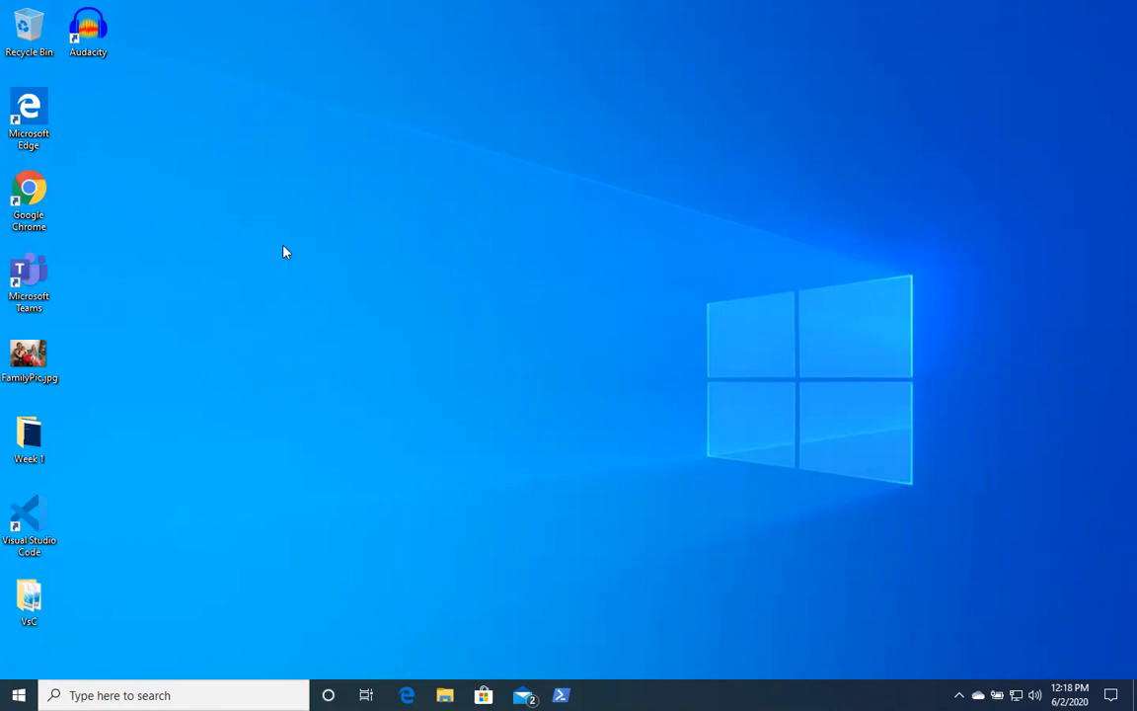
mouse_move(316, 253)
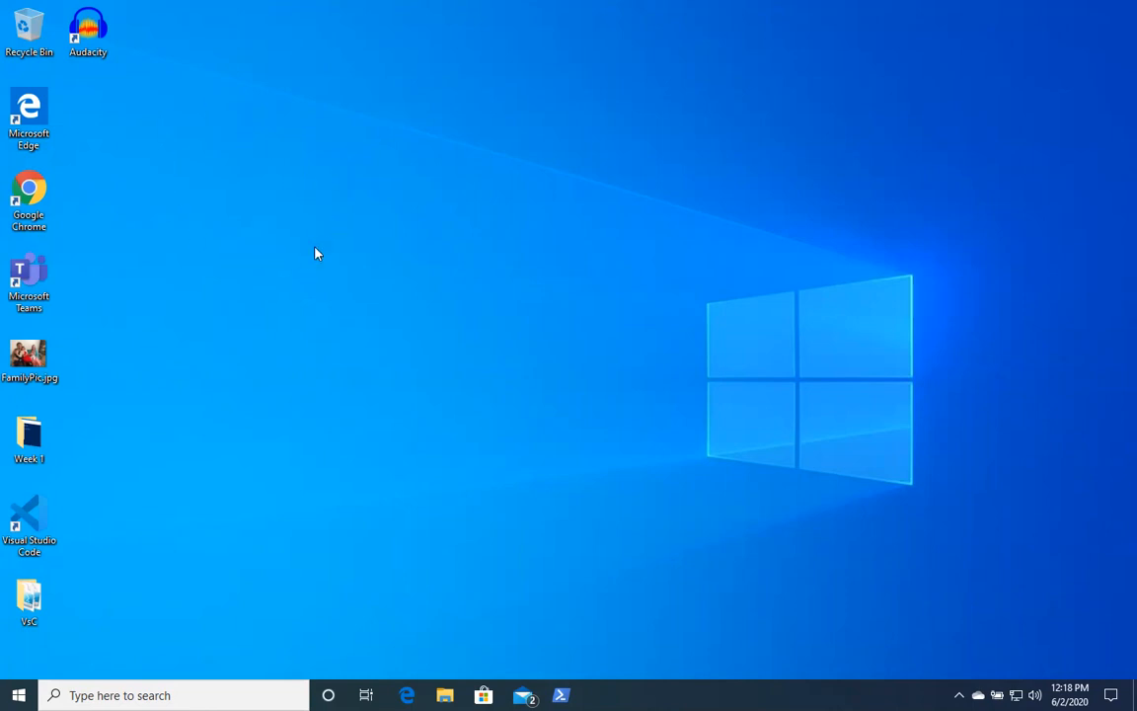
mouse_move(146, 33)
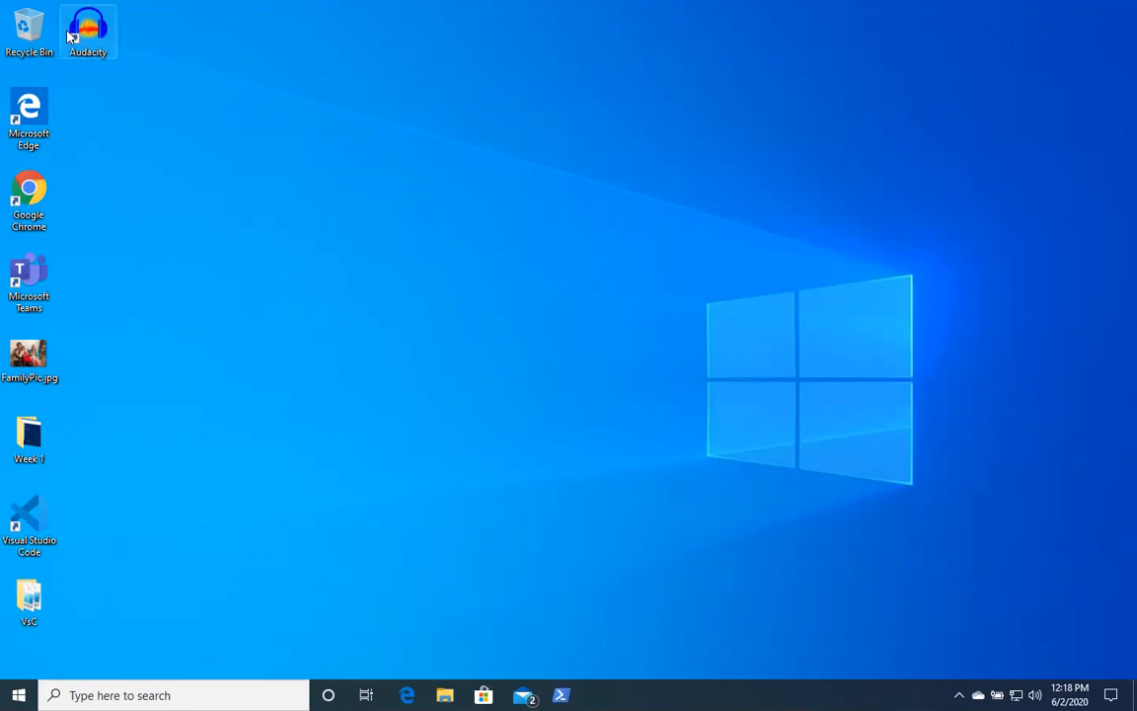
mouse_move(88, 30)
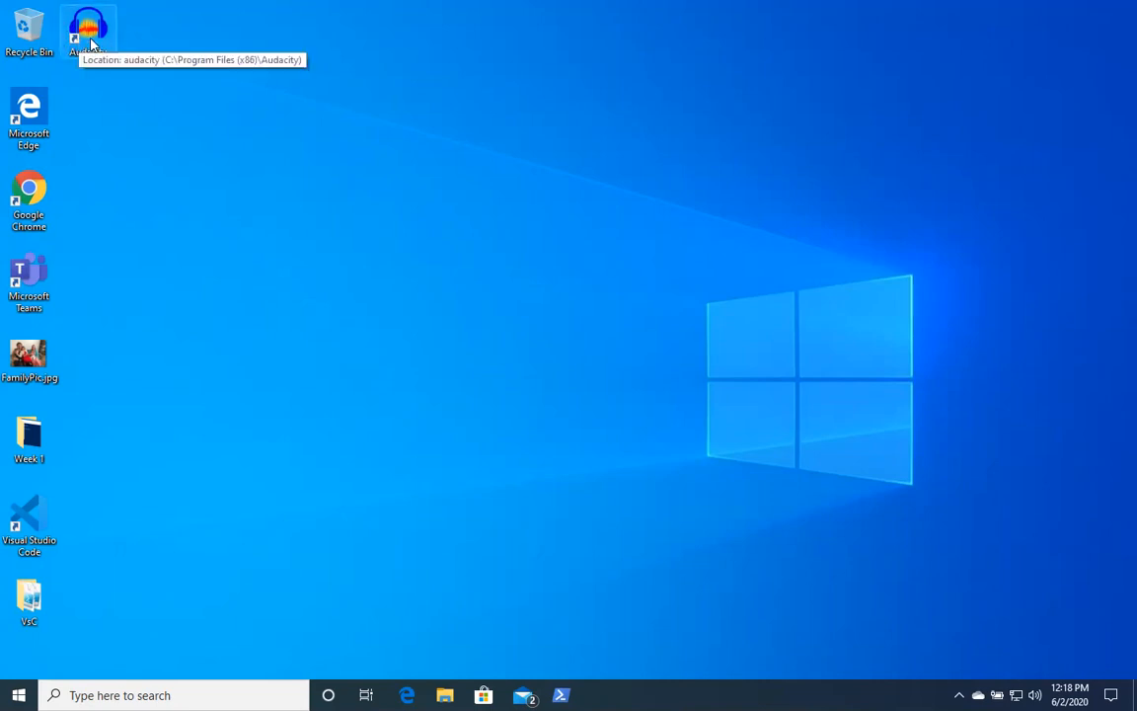
Step: Launch Audacity 2.4.1 from the desktop shortcut and dismiss the Welcome dialog
double_click(87, 30)
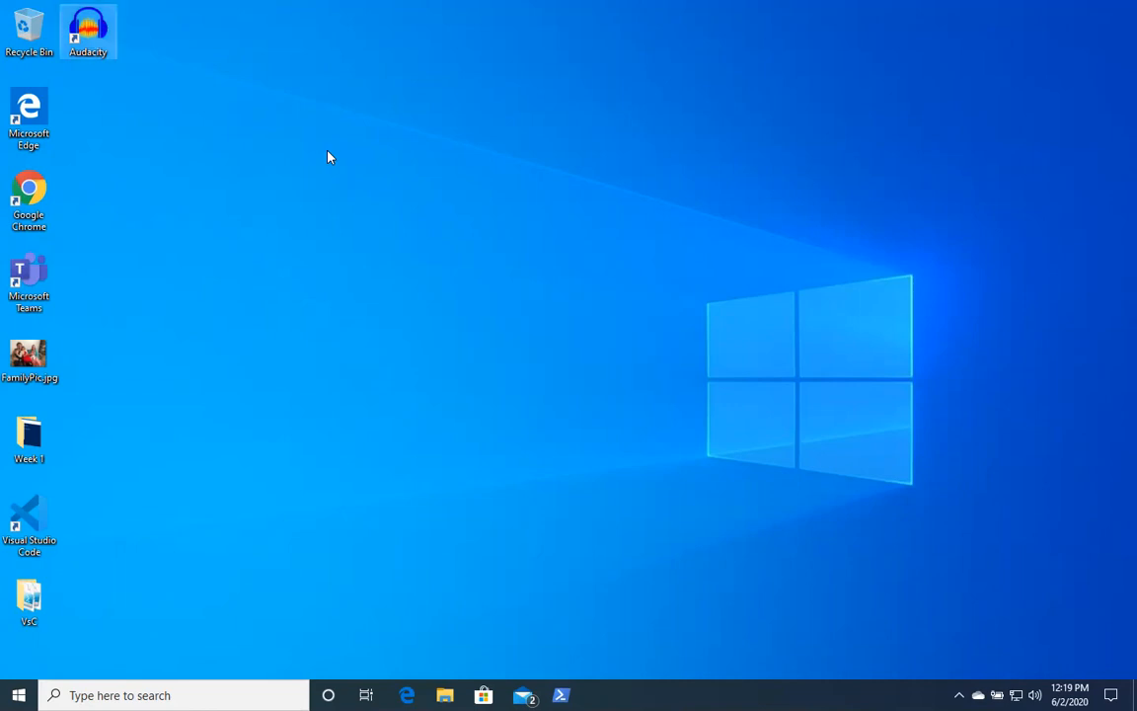
double_click(88, 30)
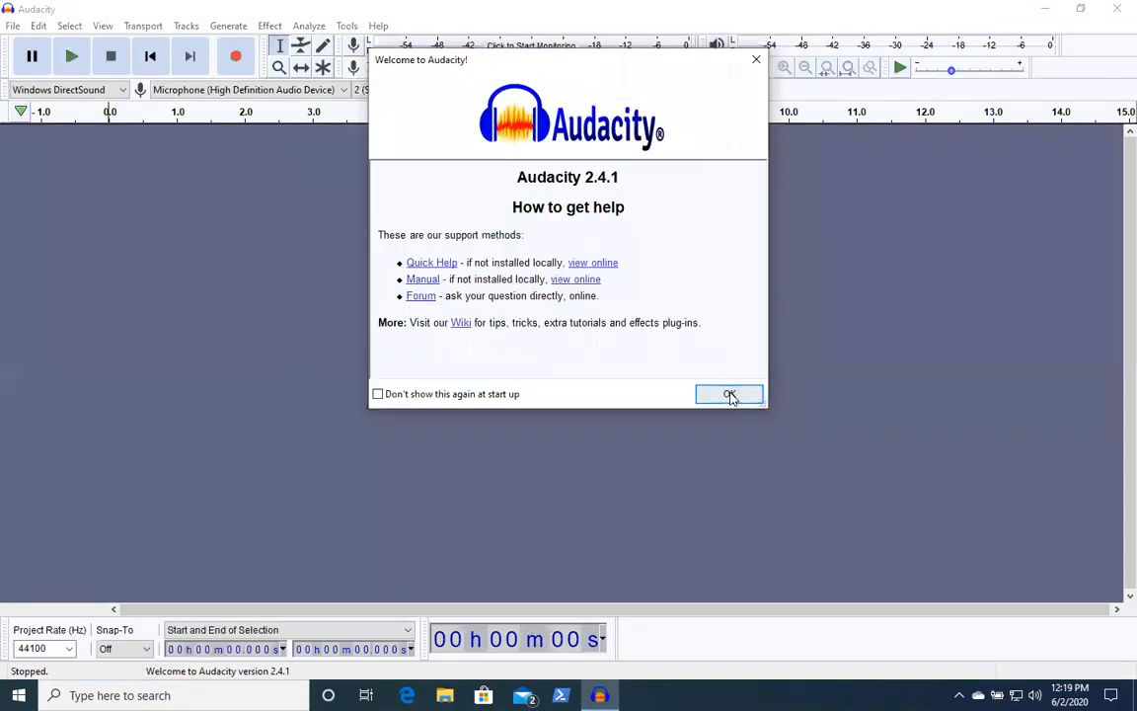
left_click(730, 394)
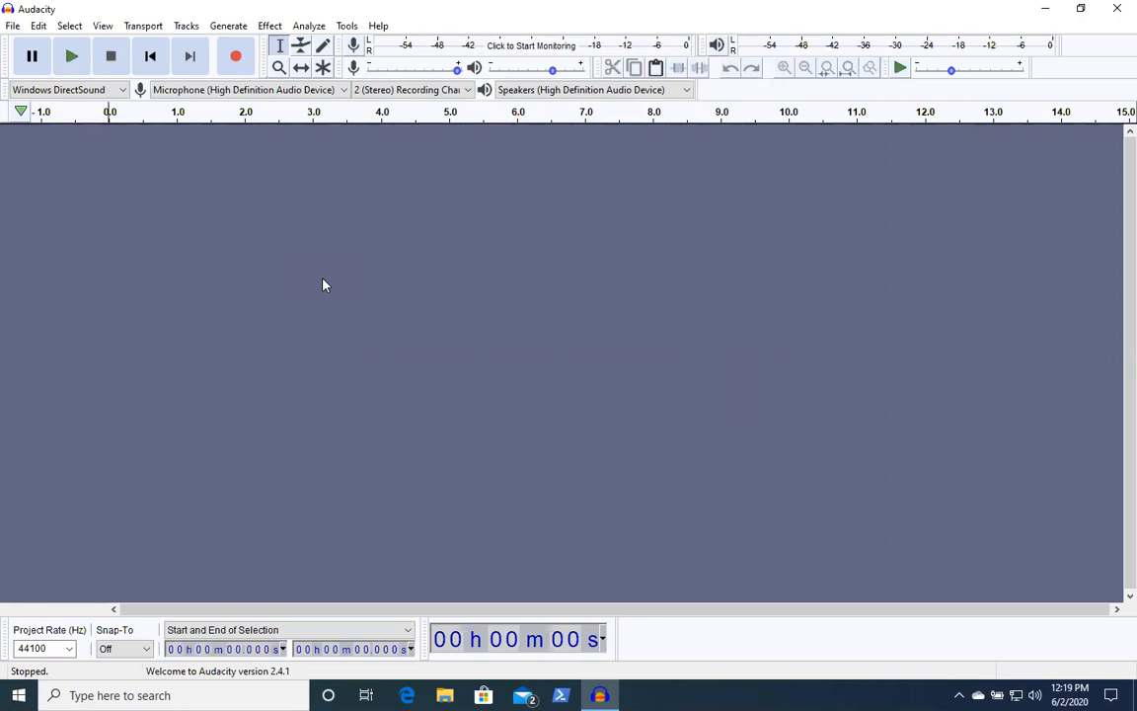
mouse_move(222, 248)
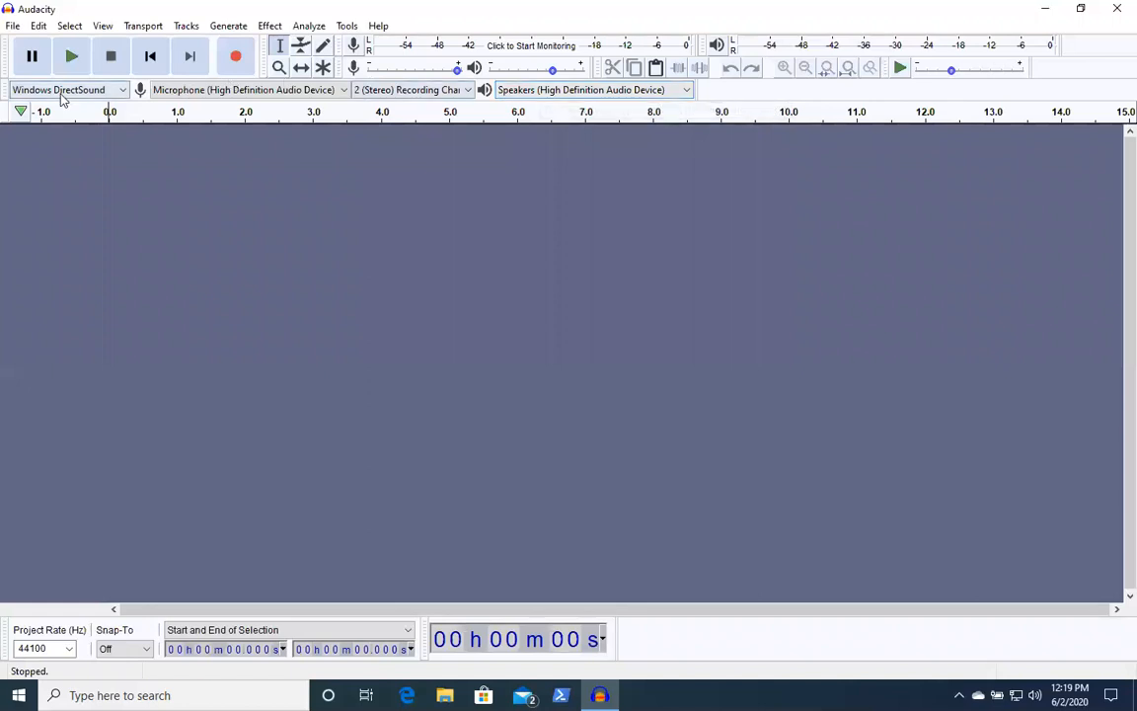
mouse_move(69, 90)
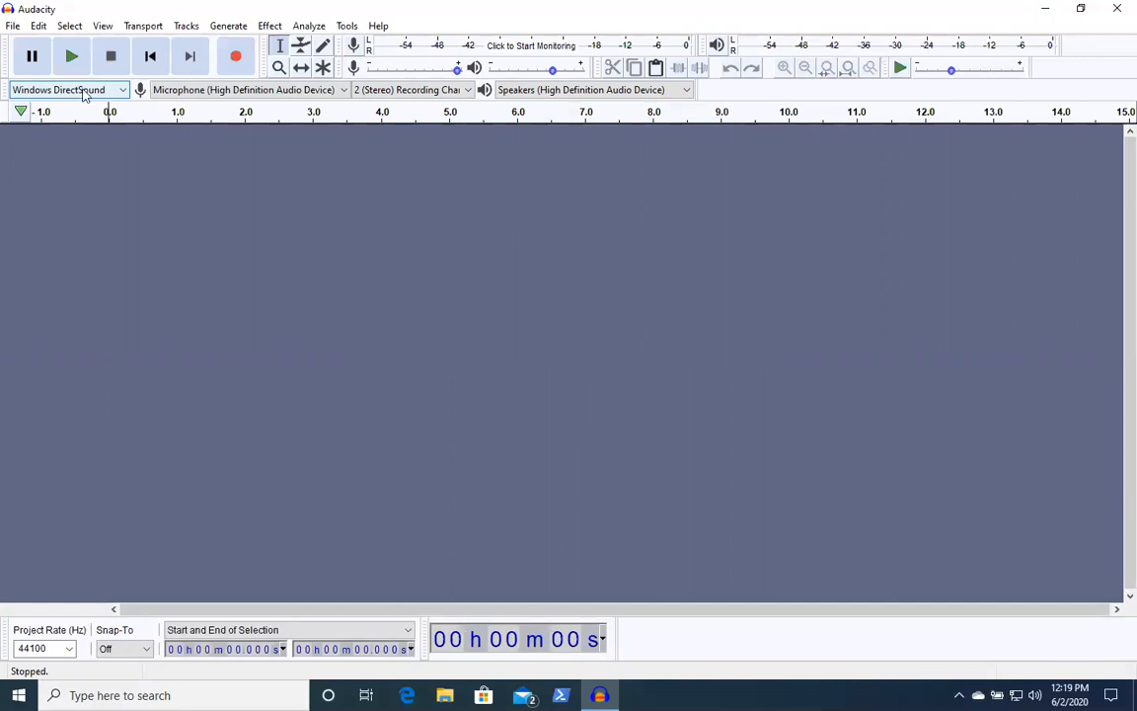
mouse_move(246, 90)
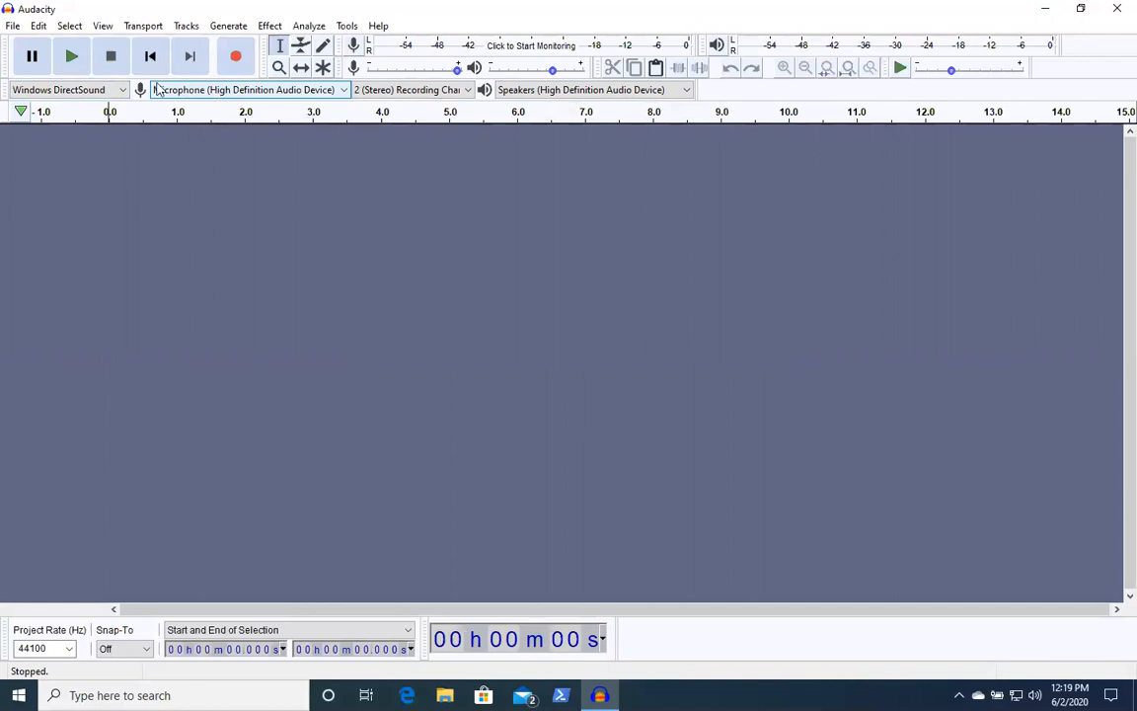
mouse_move(67, 90)
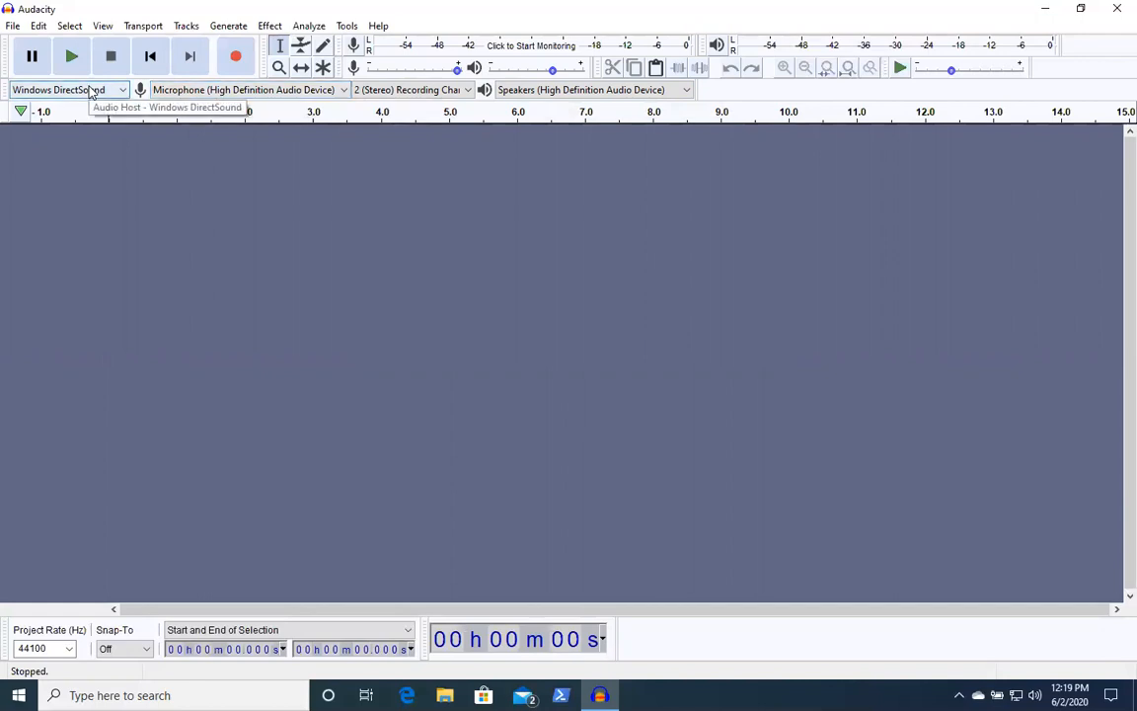
left_click(67, 90)
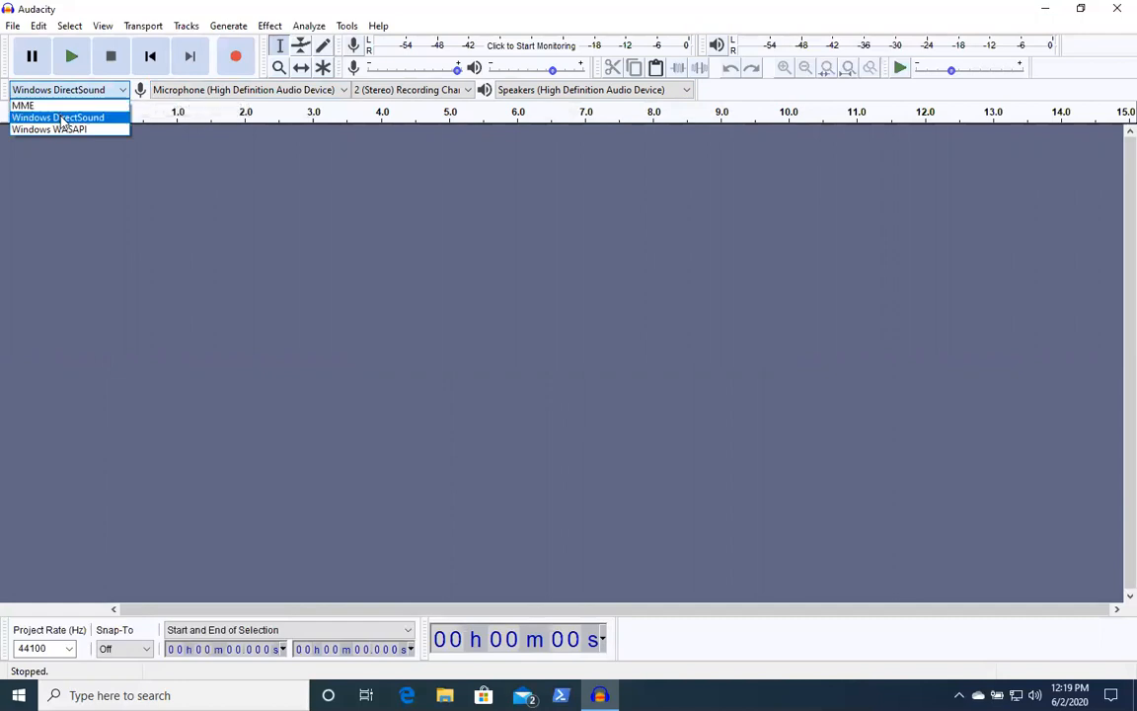
left_click(57, 116)
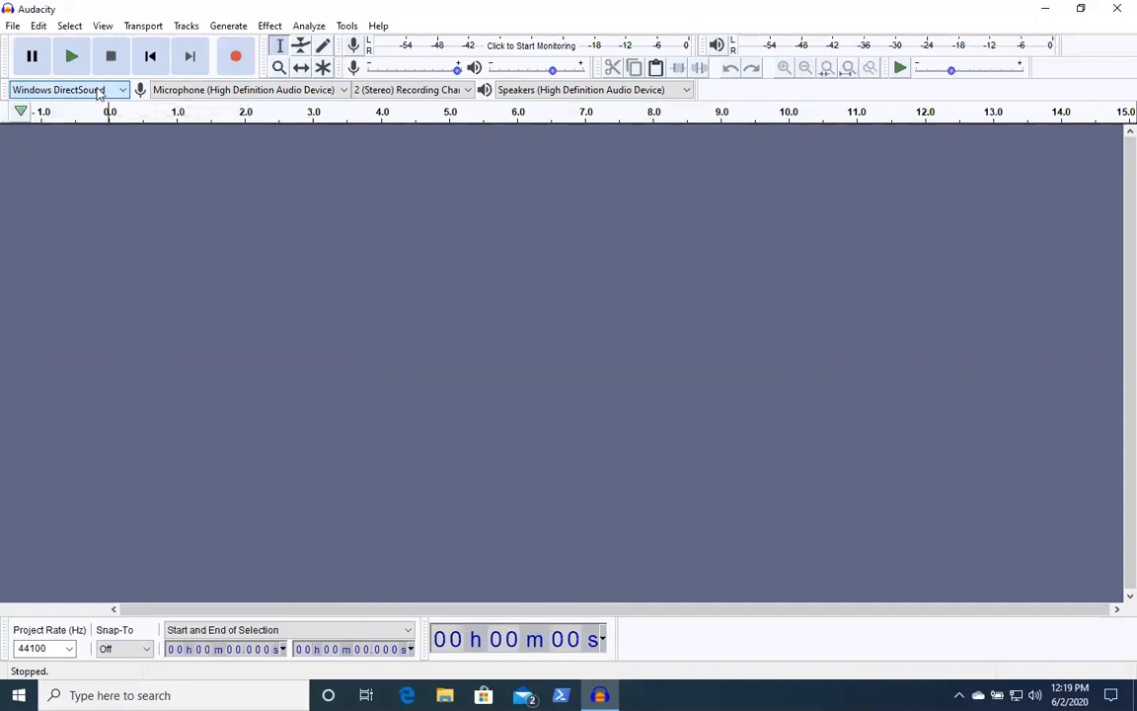
mouse_move(247, 89)
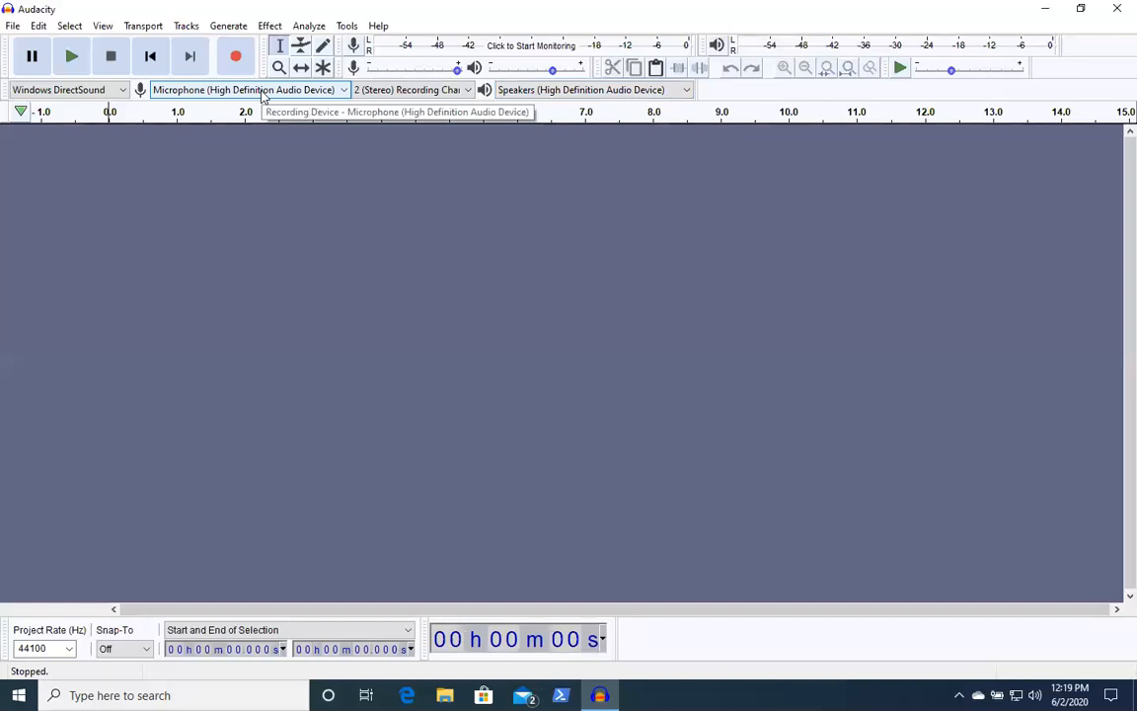
left_click(247, 90)
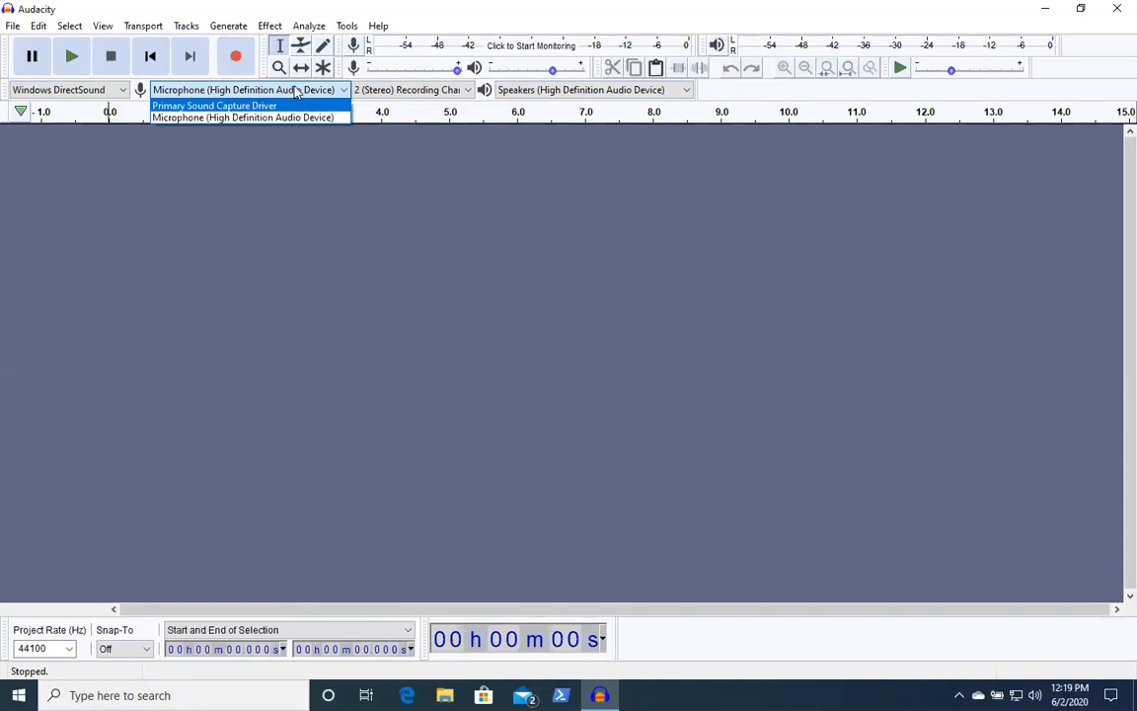
mouse_move(289, 96)
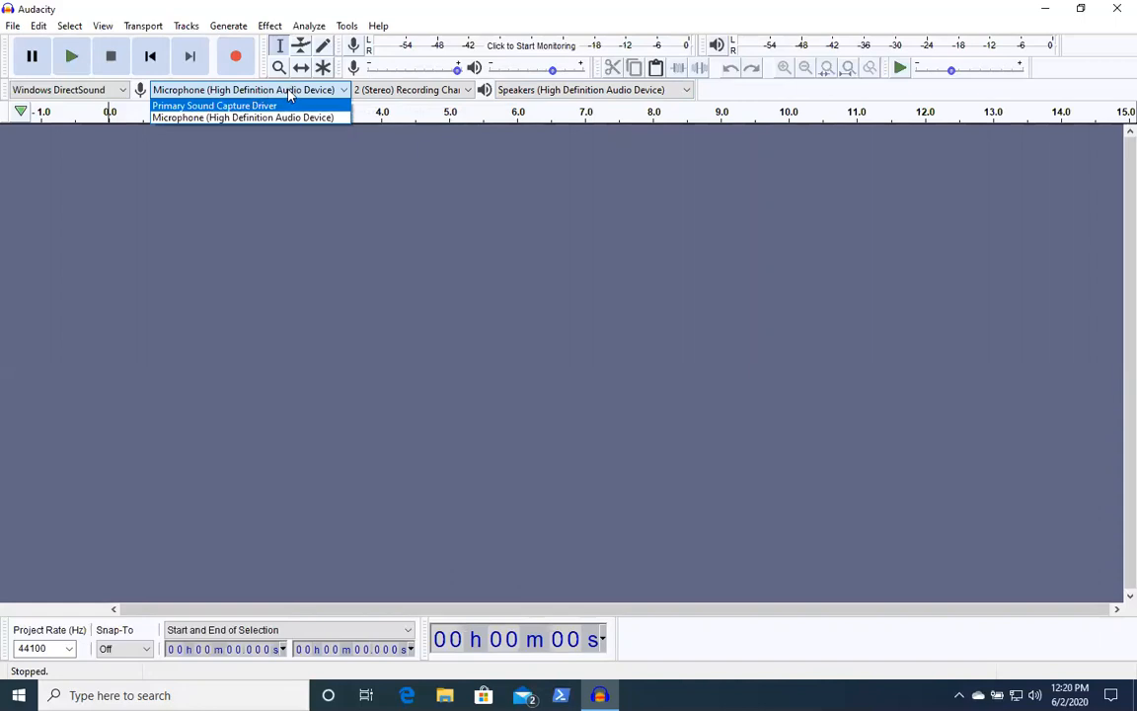
left_click(244, 116)
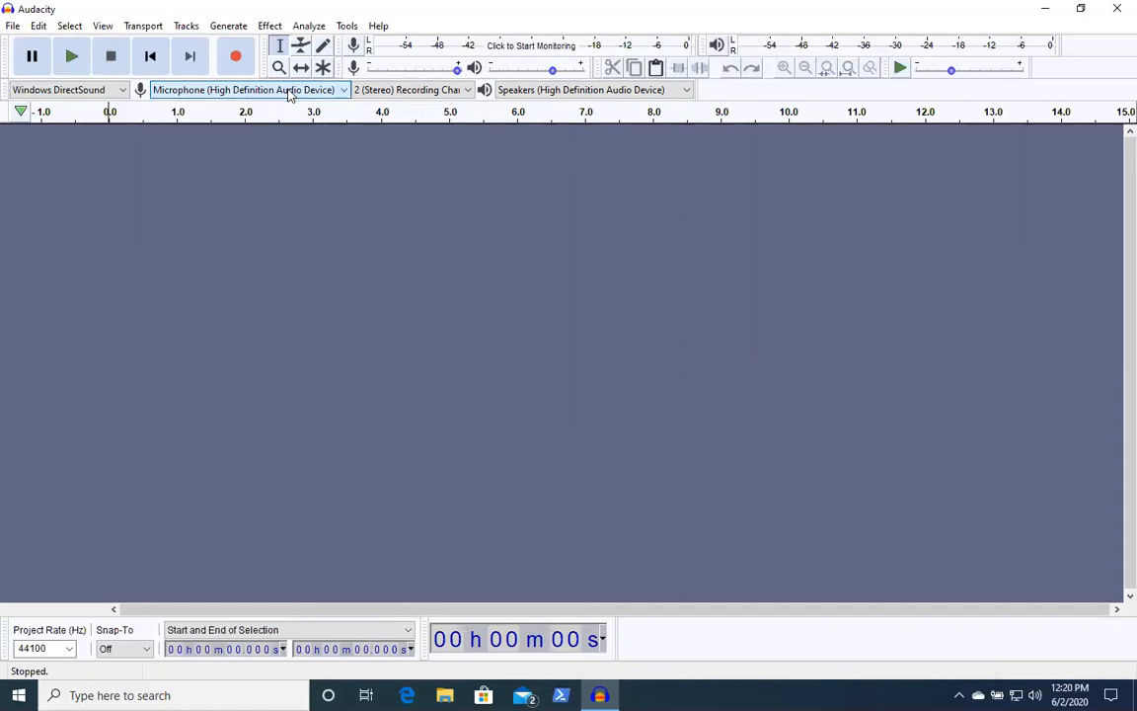
mouse_move(382, 90)
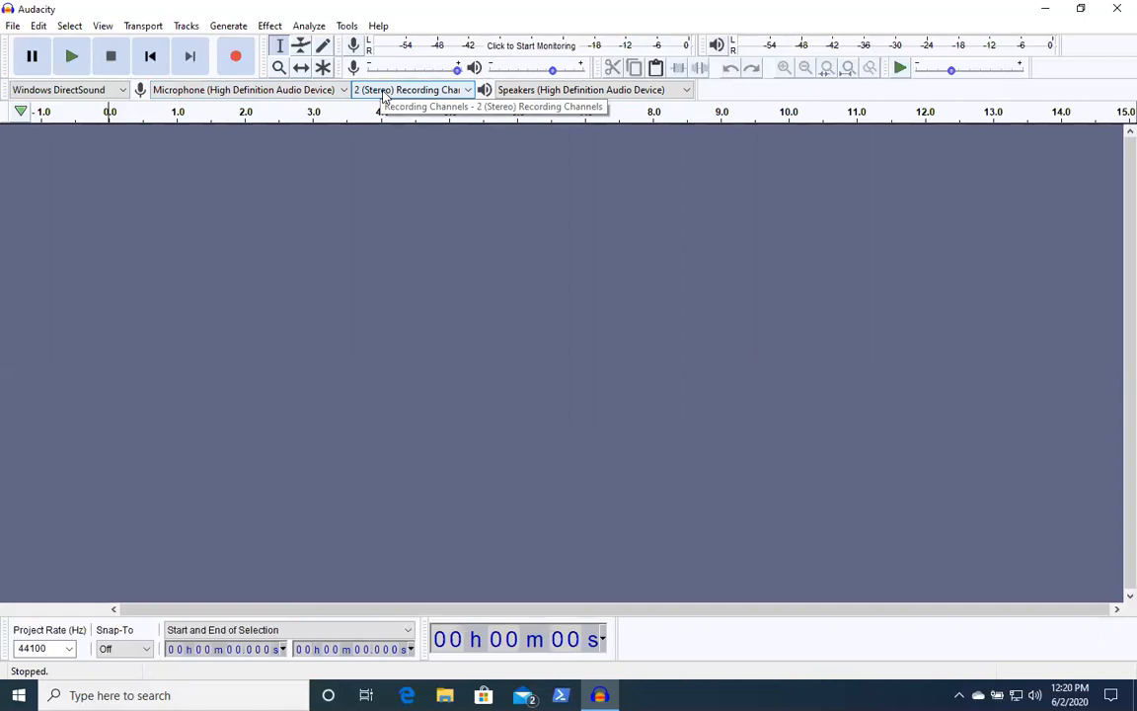
left_click(410, 90)
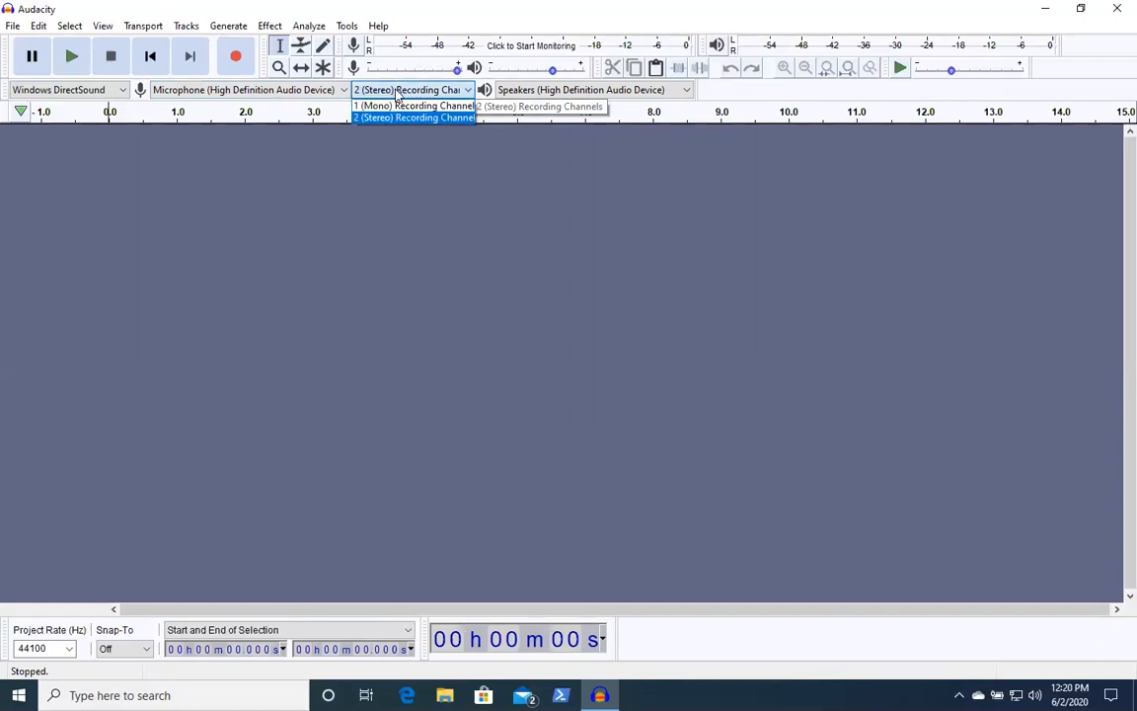
left_click(414, 116)
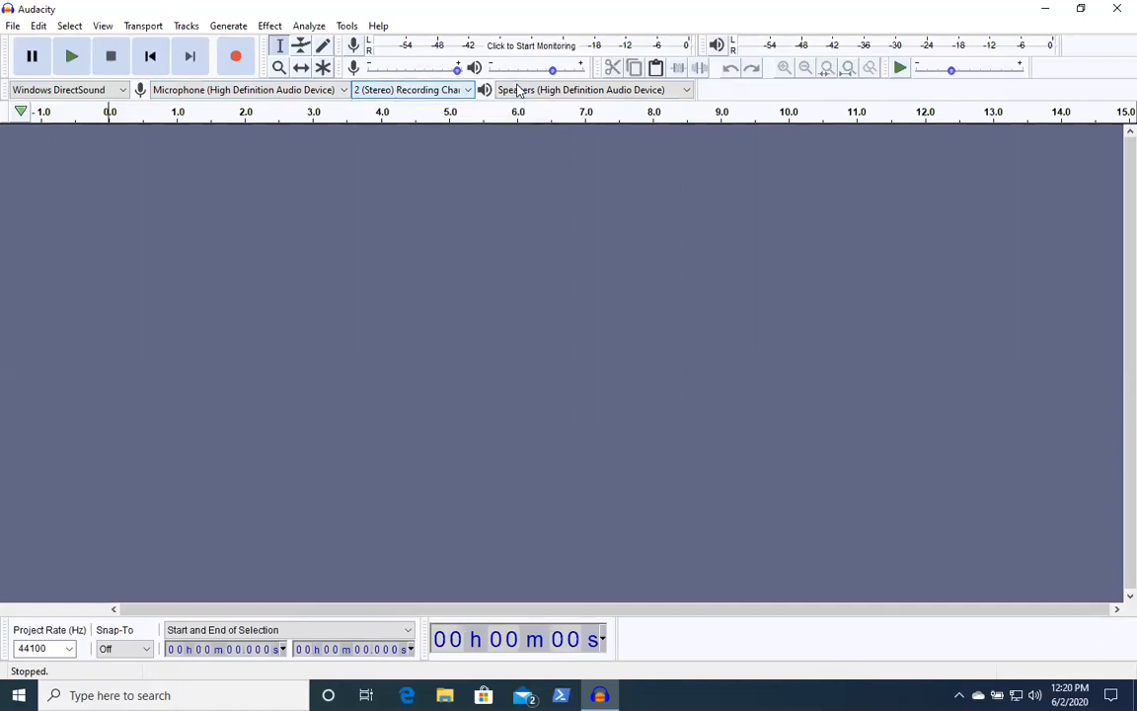
mouse_move(583, 90)
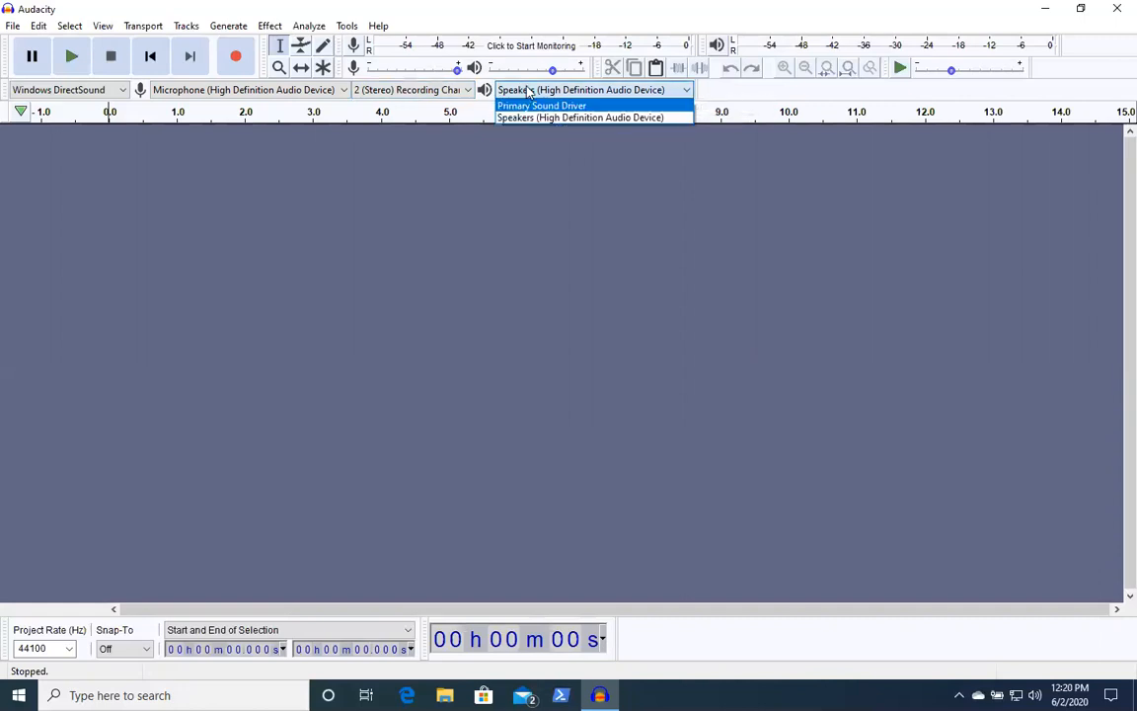
left_click(581, 117)
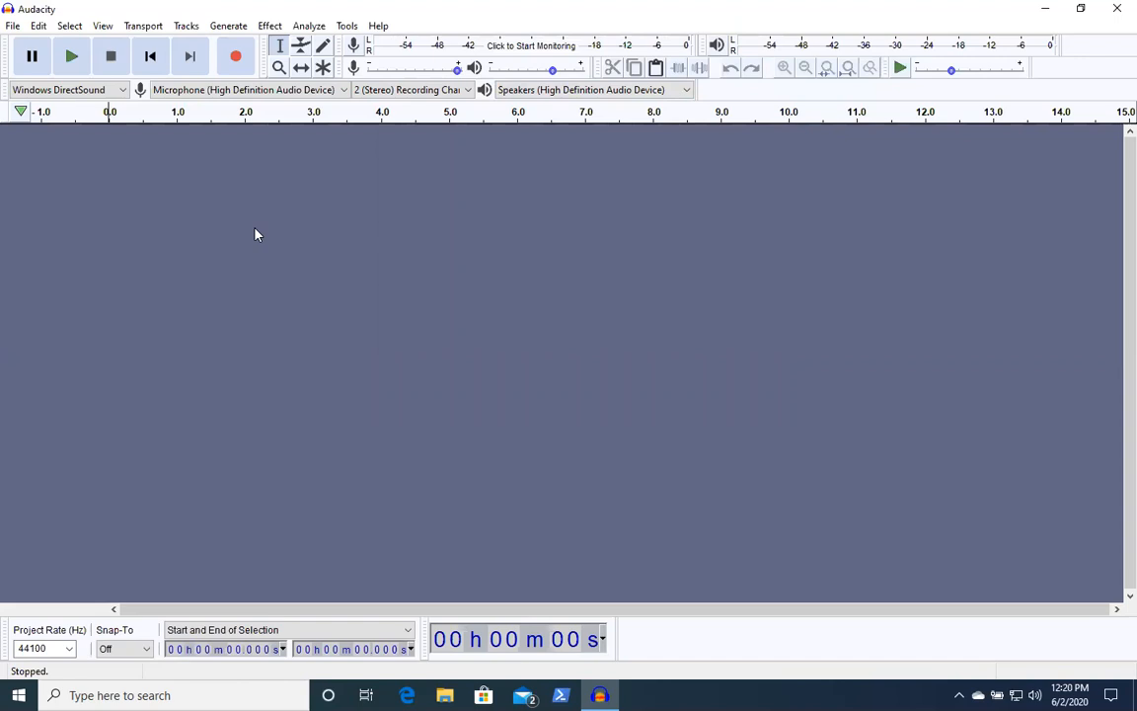
mouse_move(71, 56)
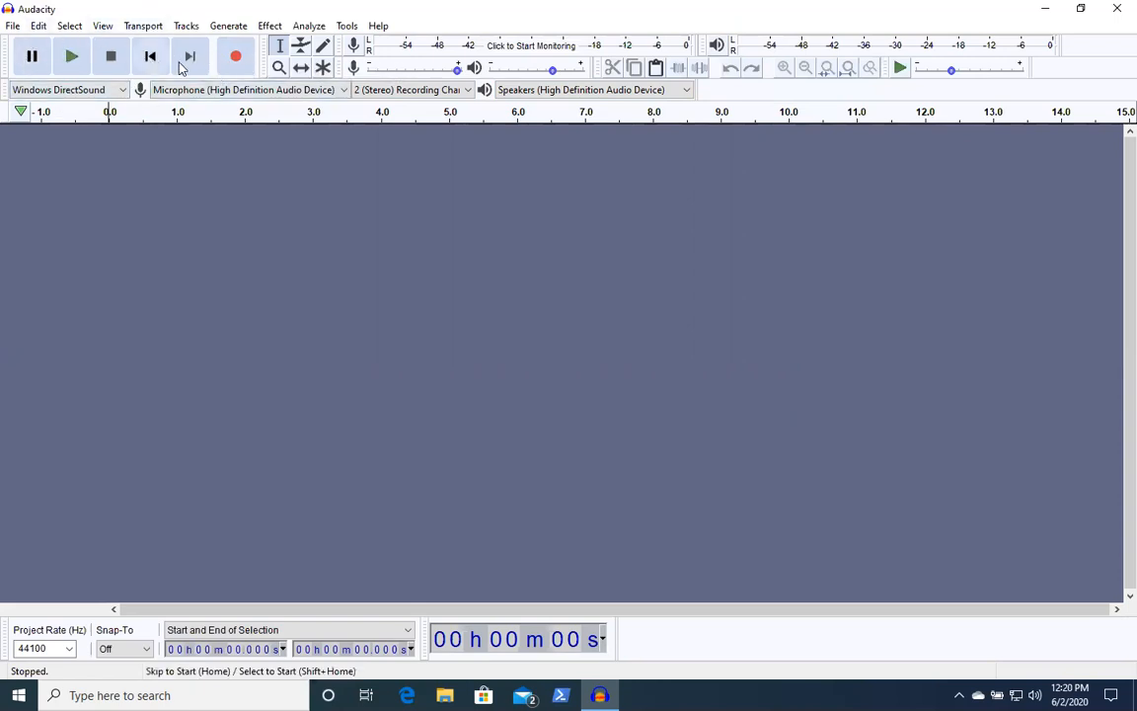
mouse_move(235, 56)
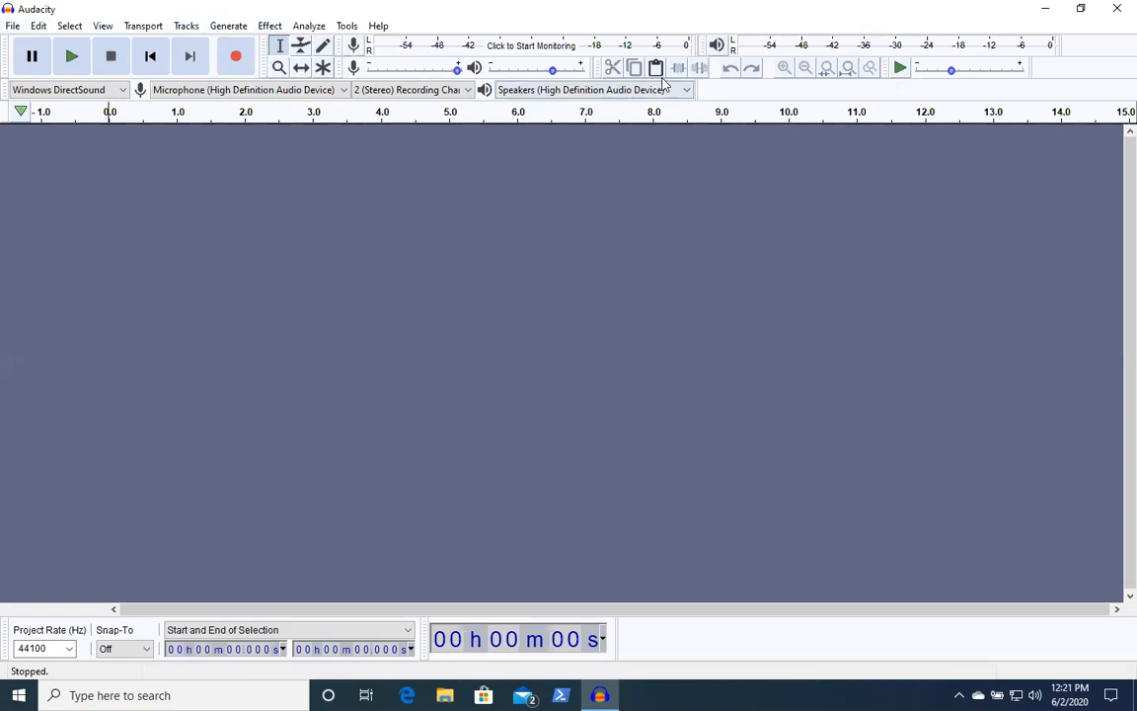
mouse_move(450, 59)
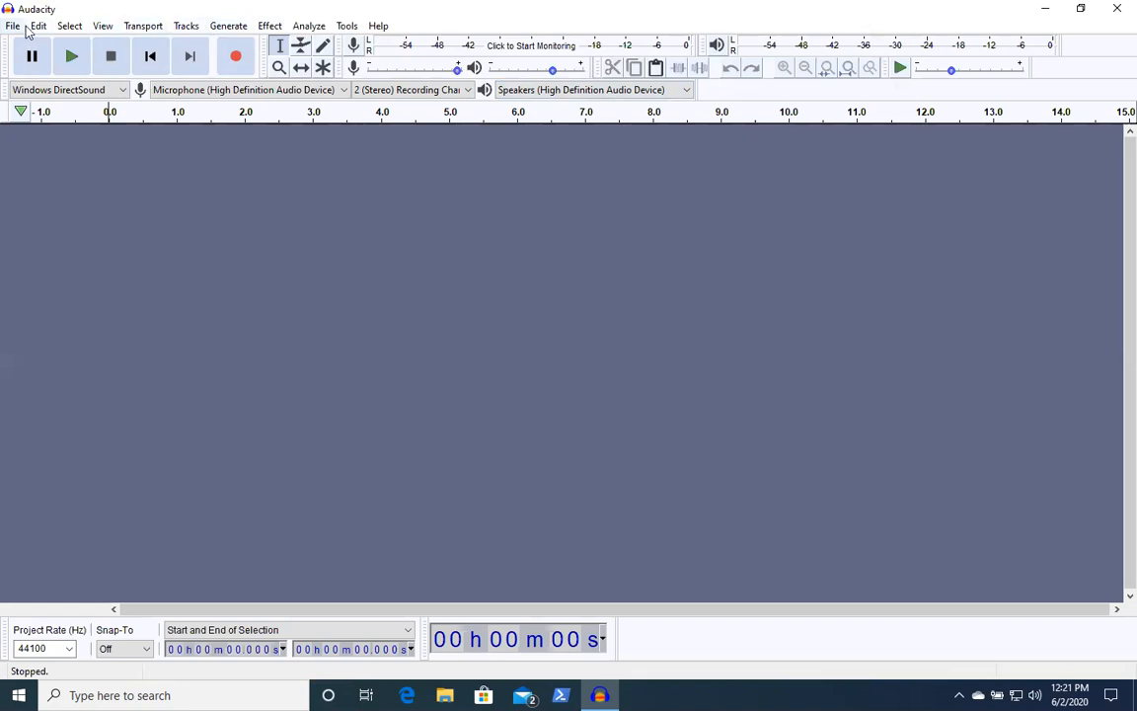
Step: Open the Dad_Mission.aup project from the File menu
left_click(13, 26)
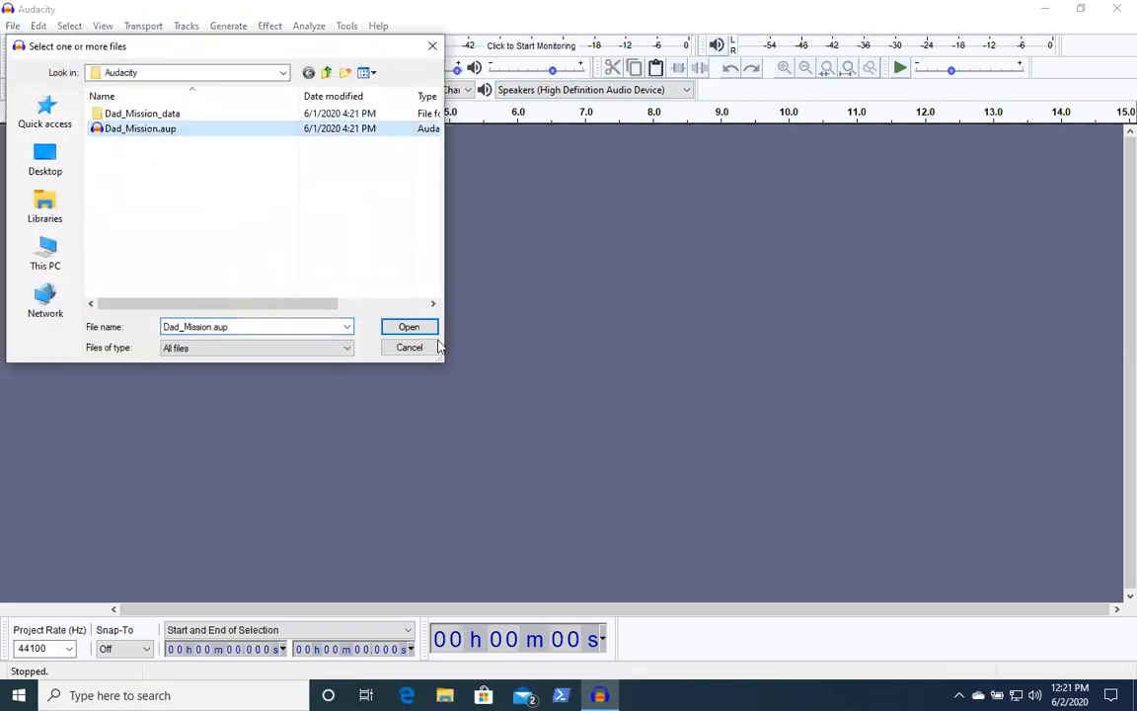
left_click(409, 326)
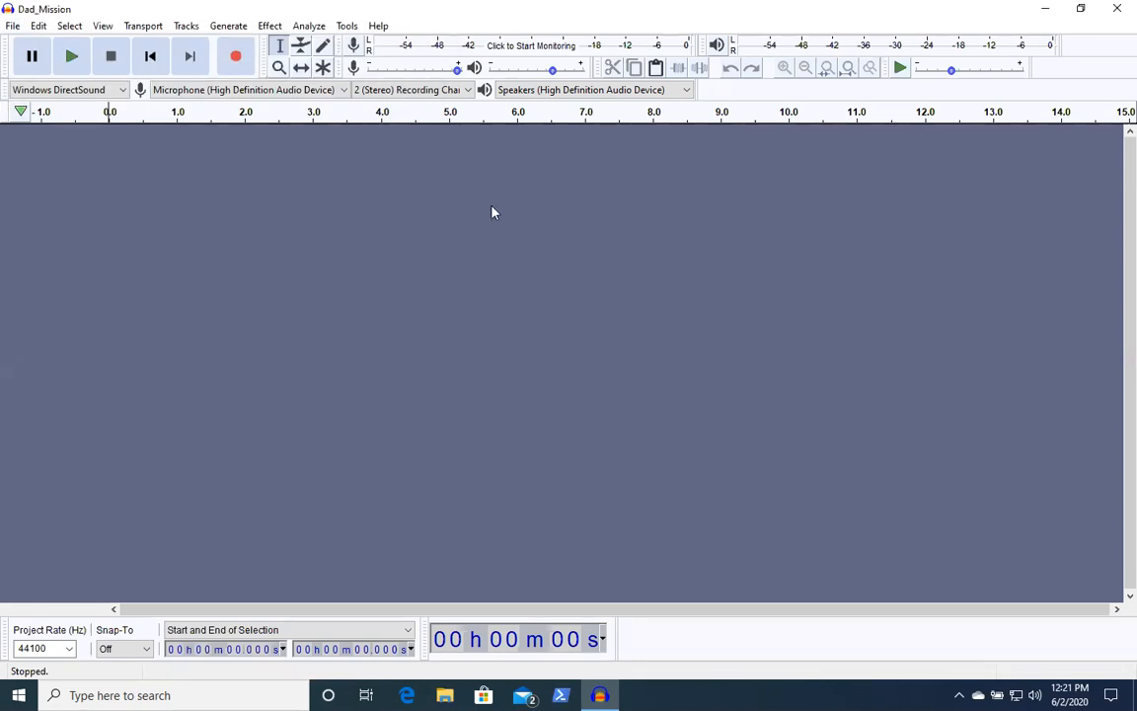
mouse_move(623, 447)
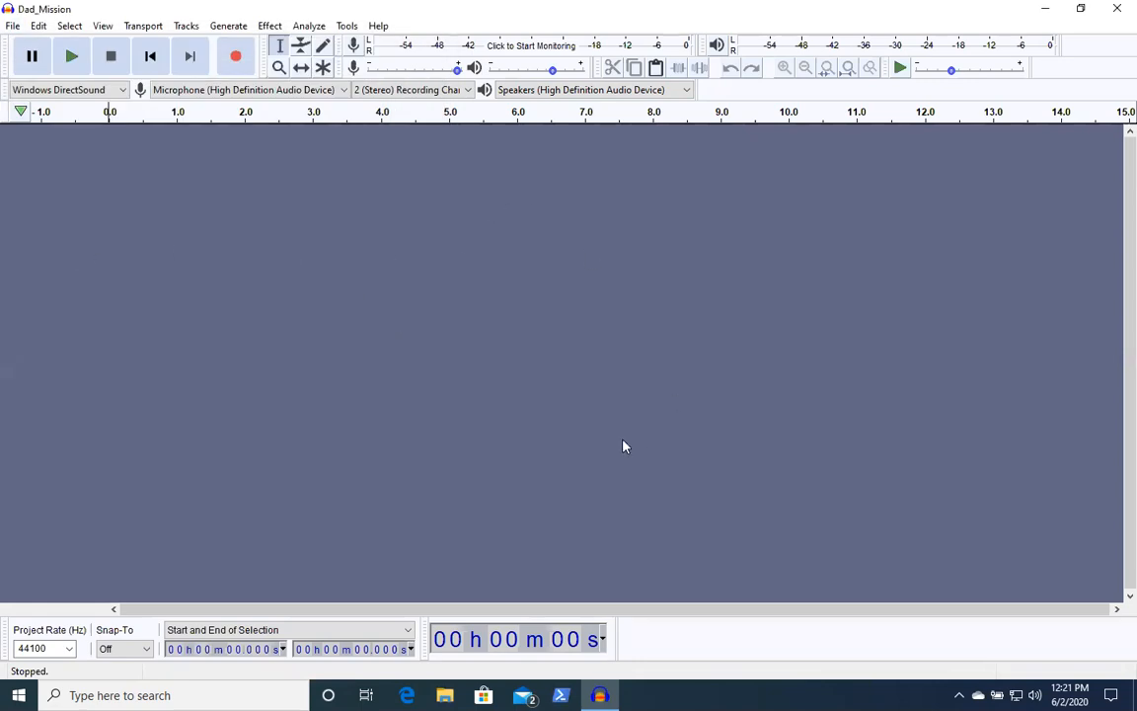
mouse_move(129, 175)
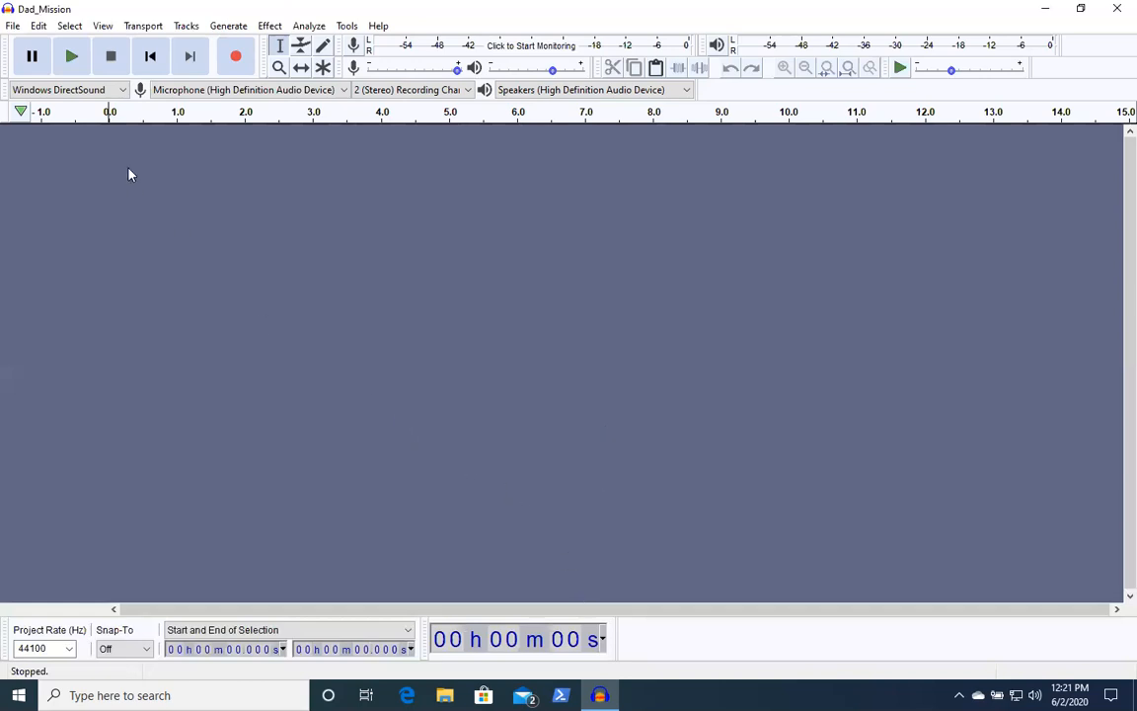
mouse_move(30, 32)
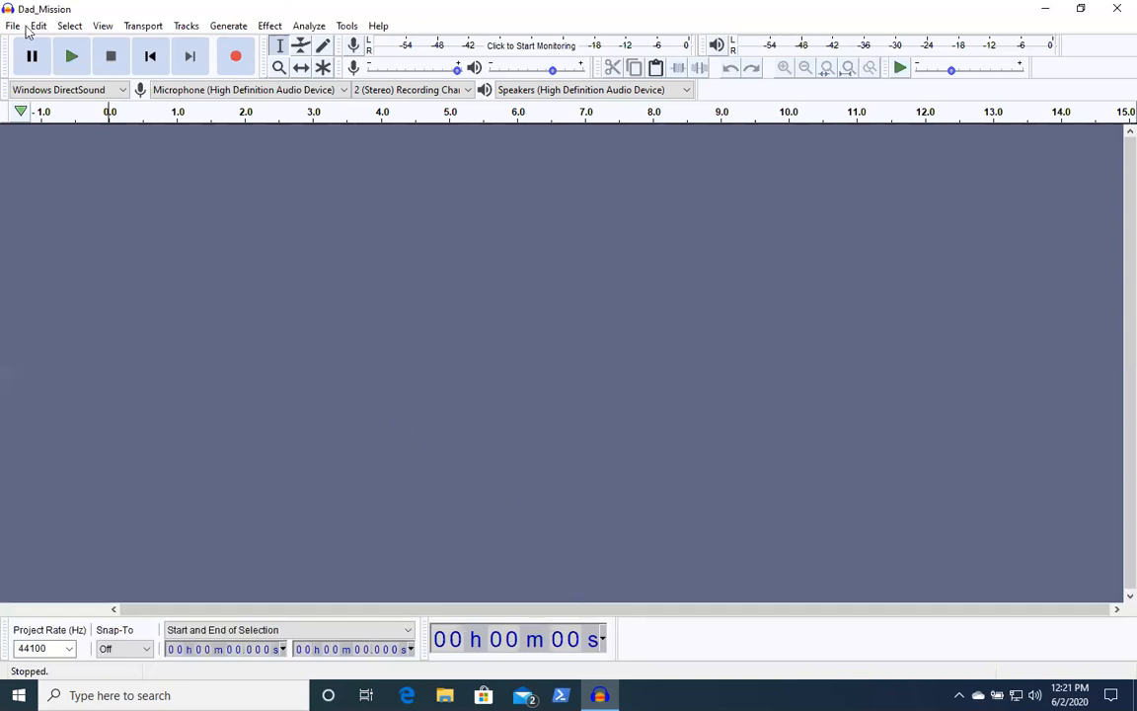
mouse_move(153, 191)
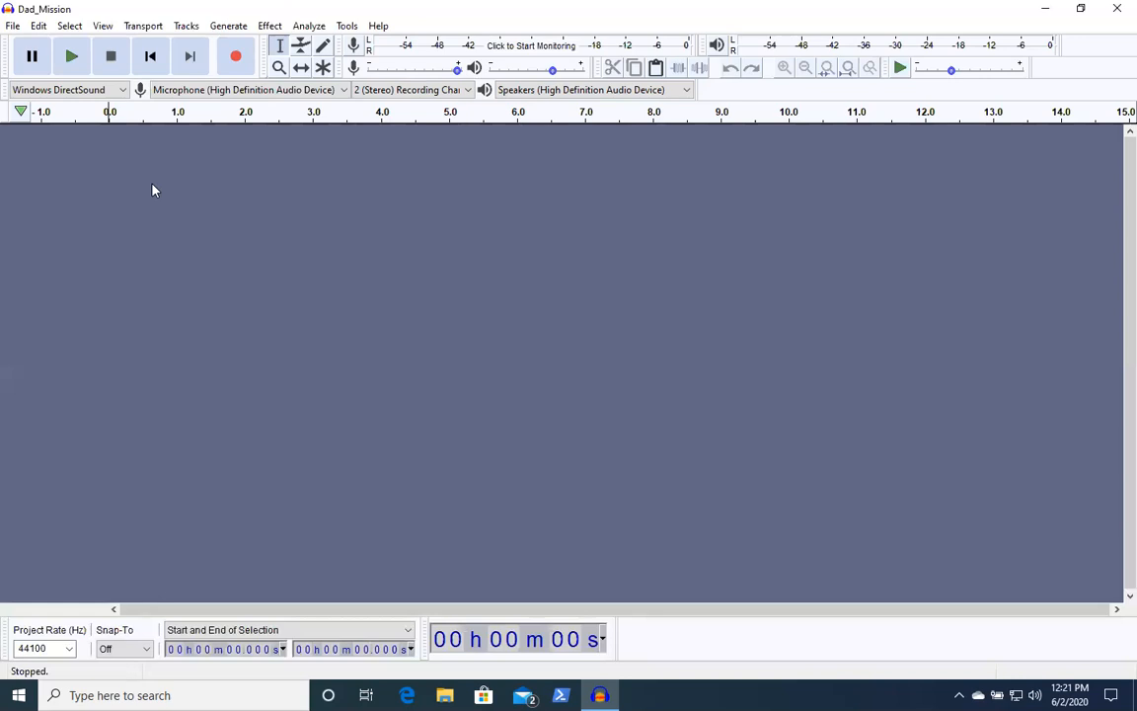
mouse_move(611, 295)
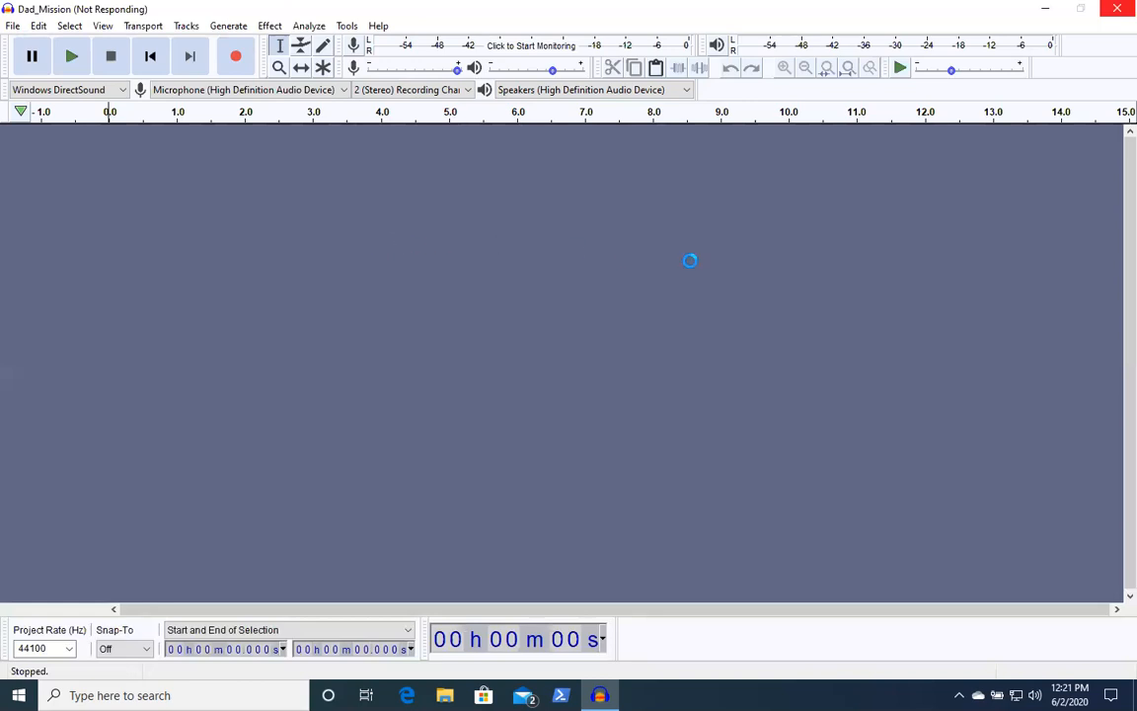
mouse_move(897, 278)
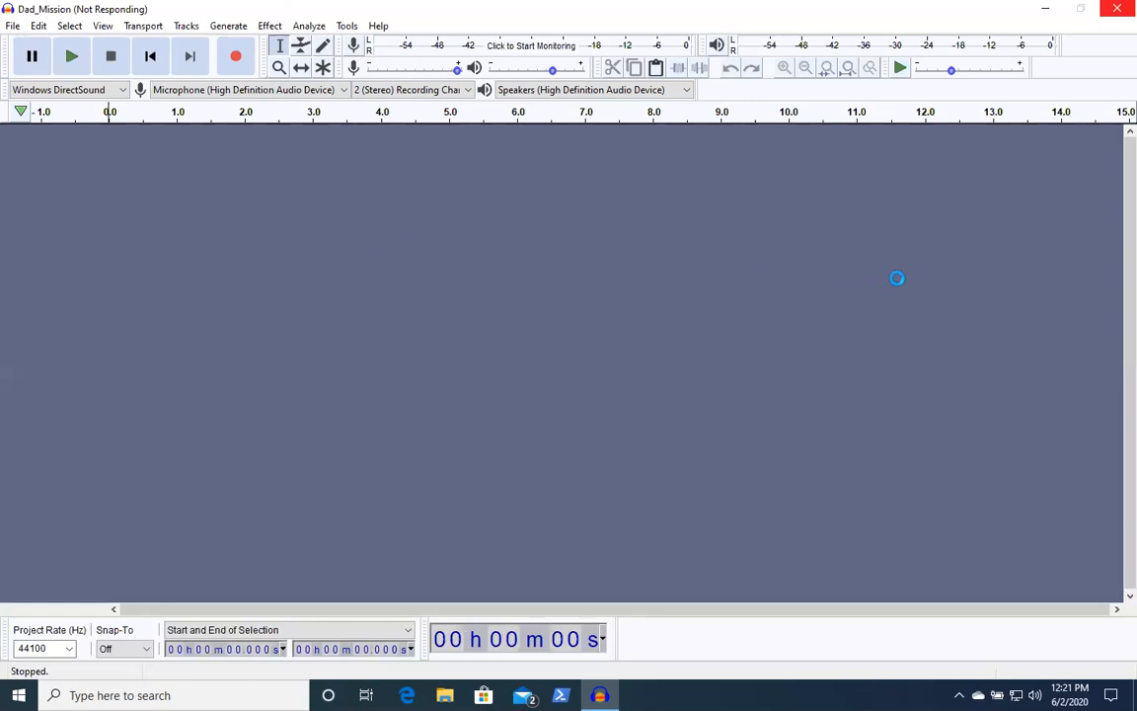
mouse_move(1060, 412)
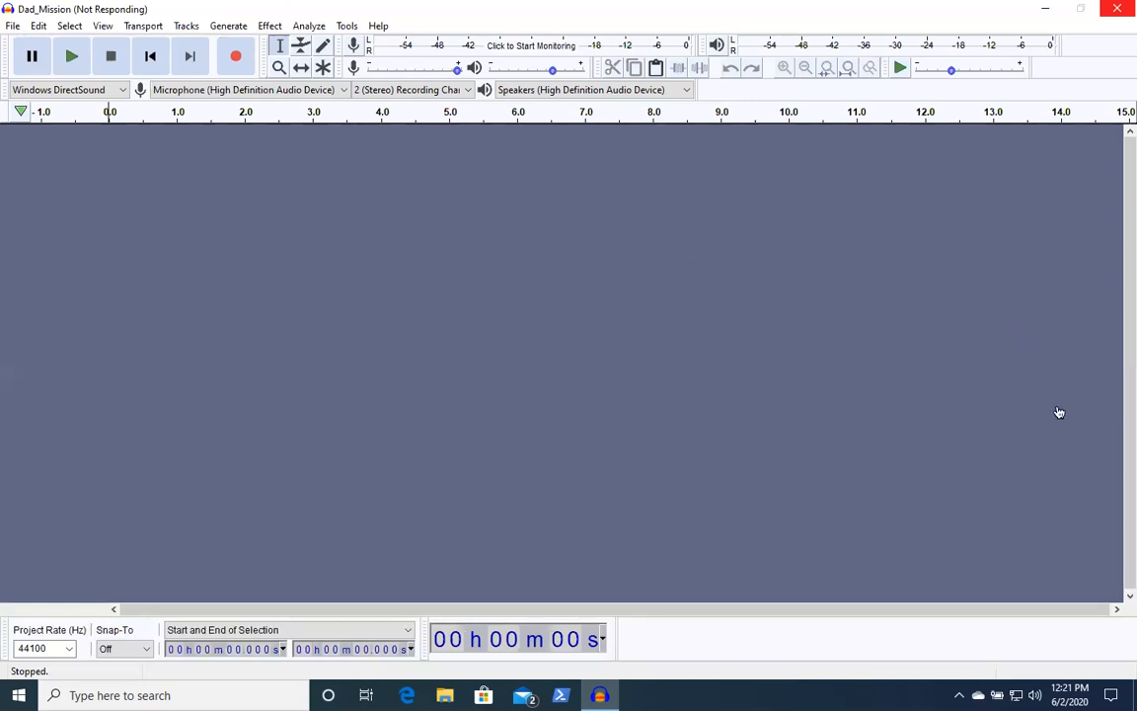
mouse_move(1052, 403)
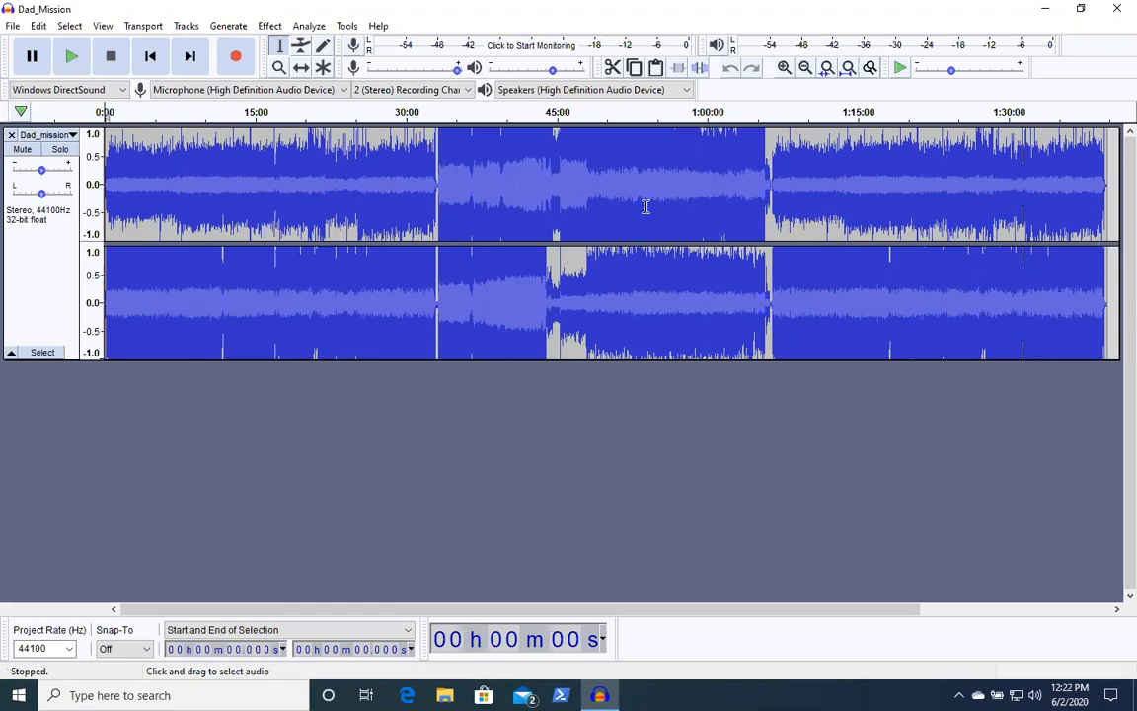
mouse_move(246, 188)
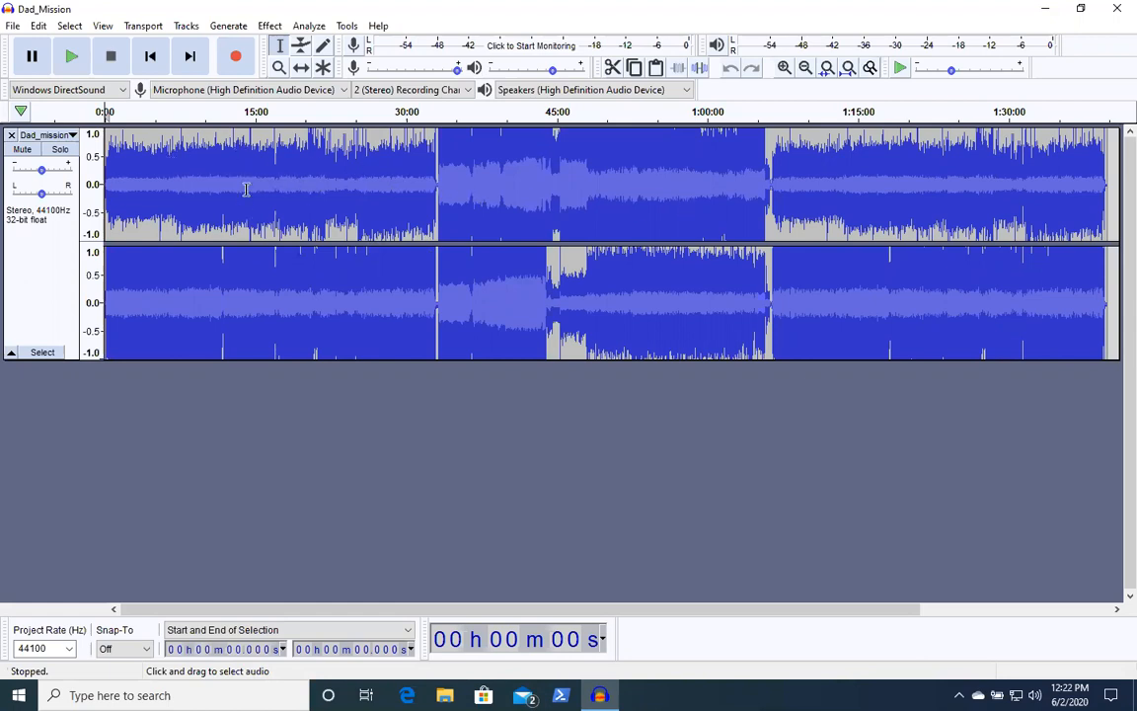
mouse_move(342, 198)
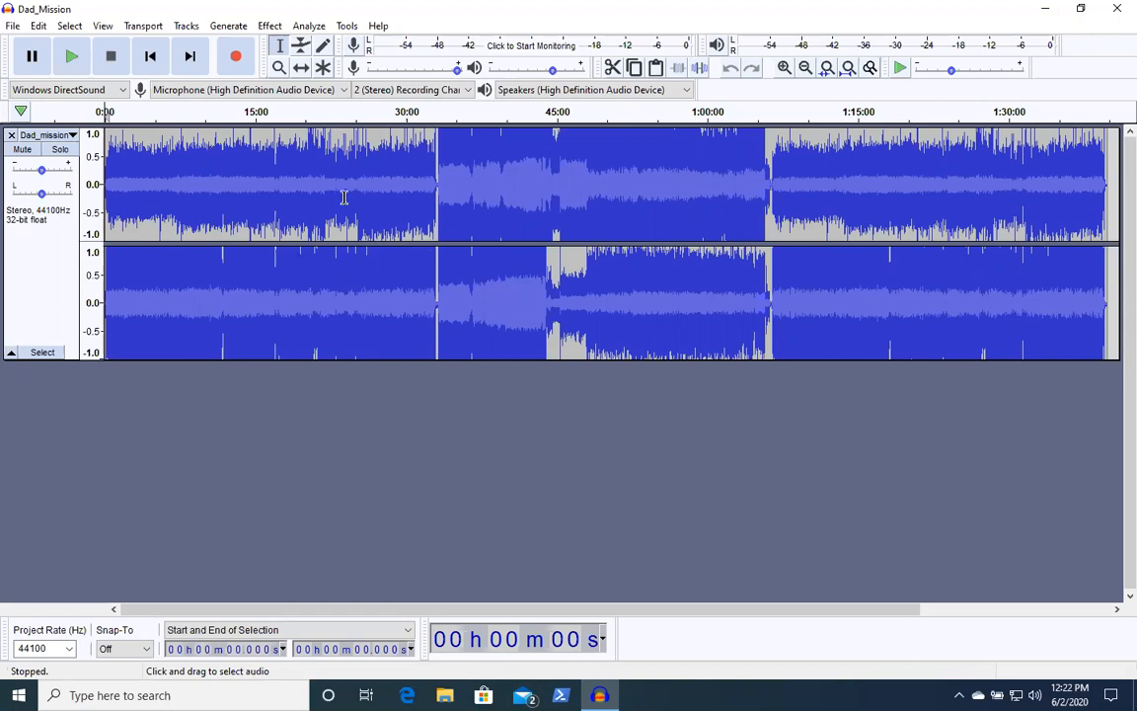
mouse_move(328, 177)
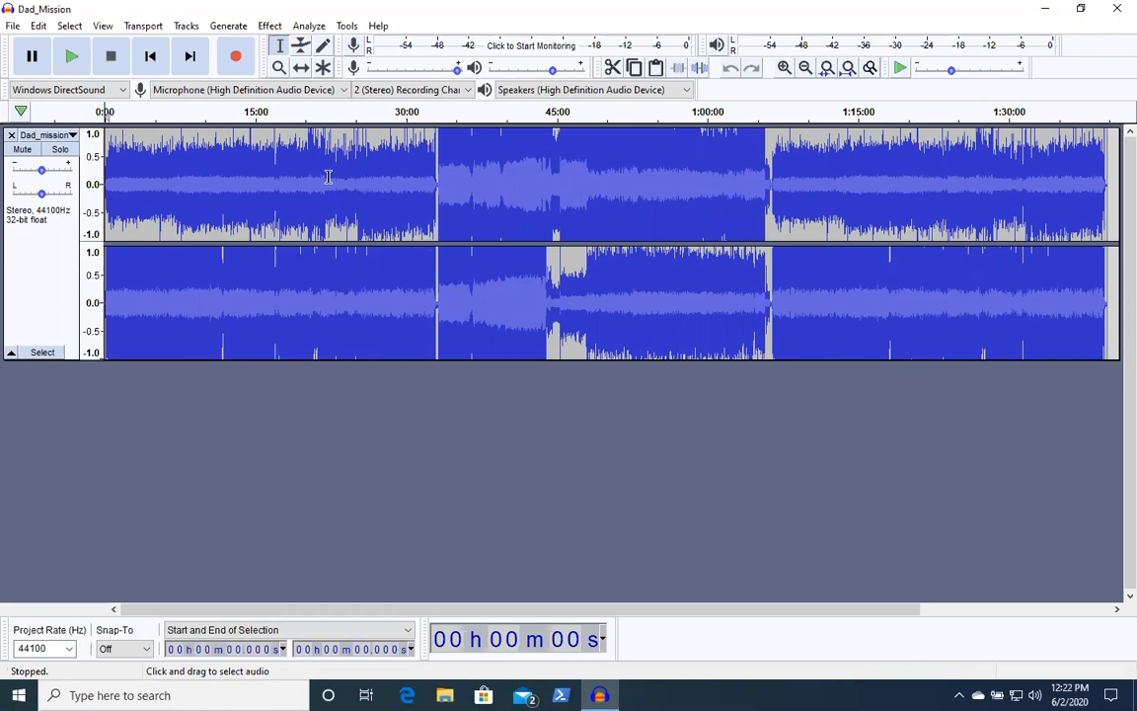
mouse_move(175, 202)
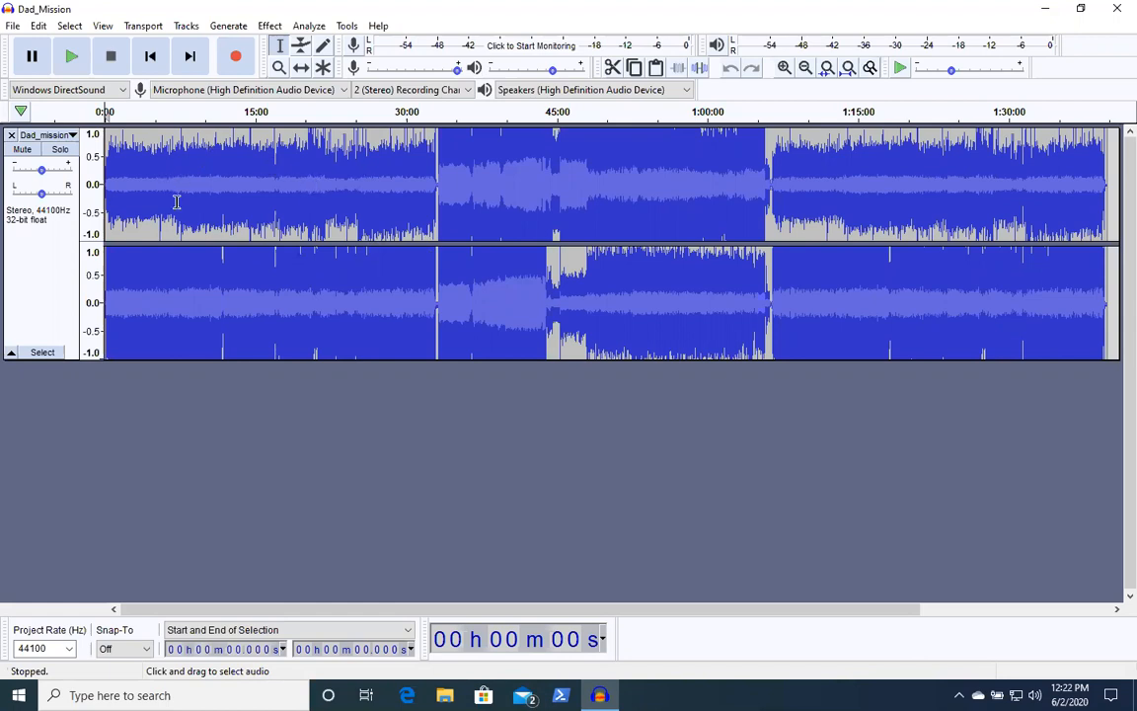
mouse_move(382, 177)
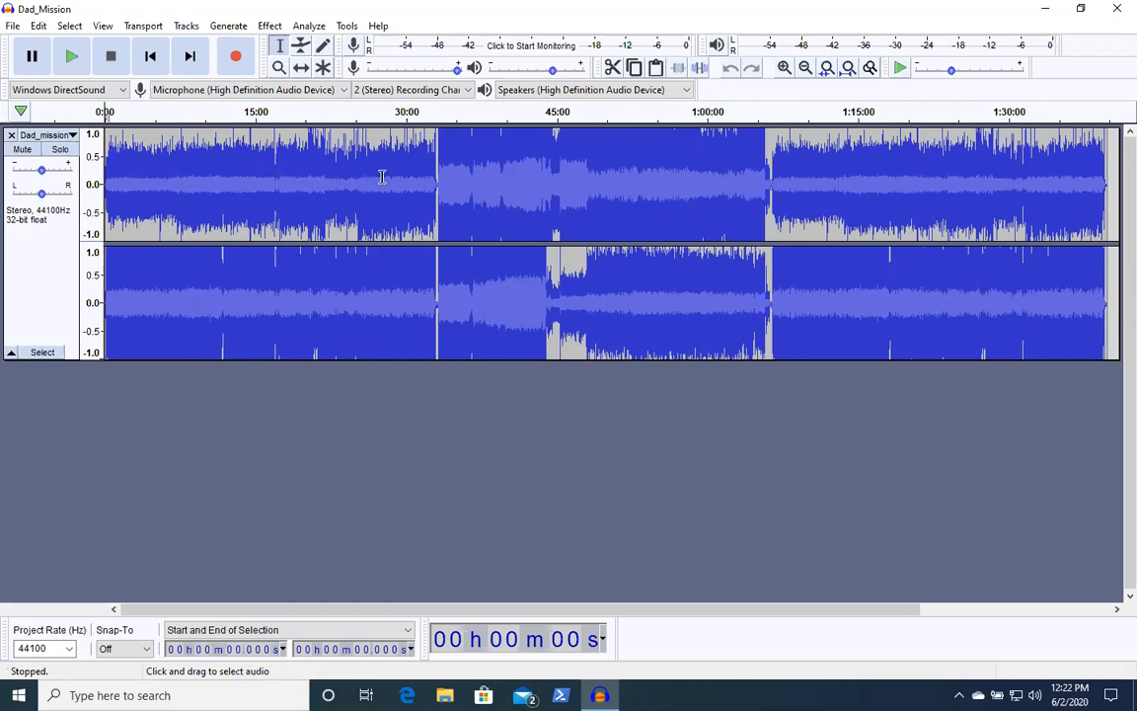
mouse_move(613, 67)
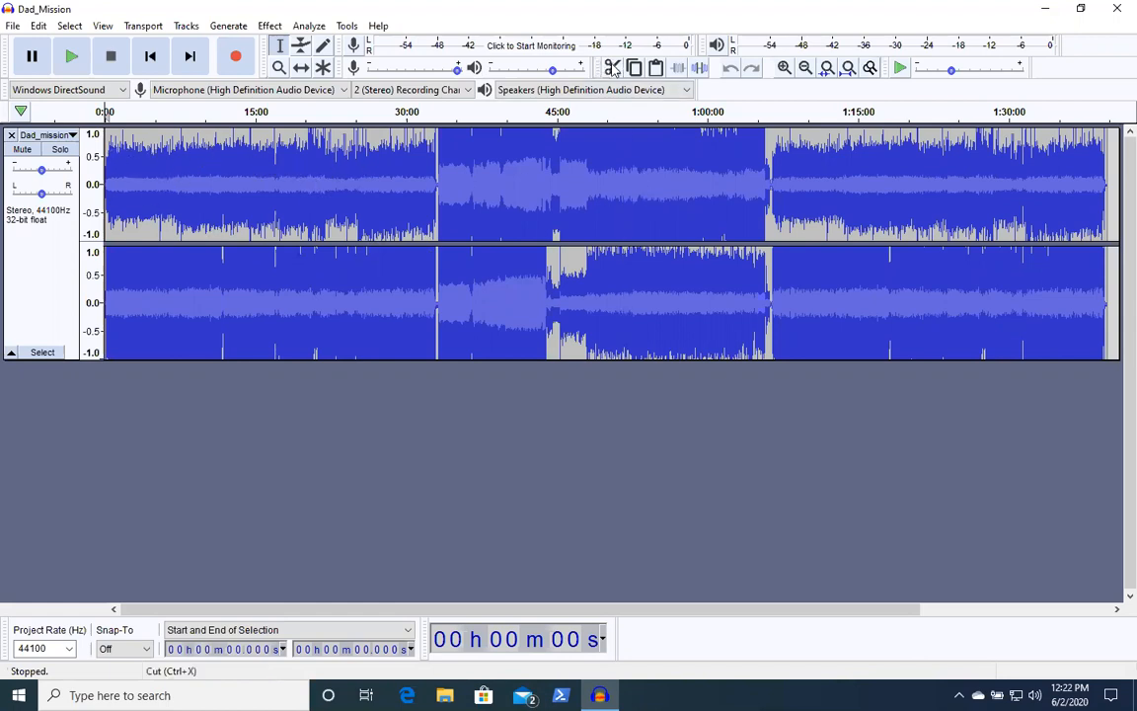
mouse_move(346, 197)
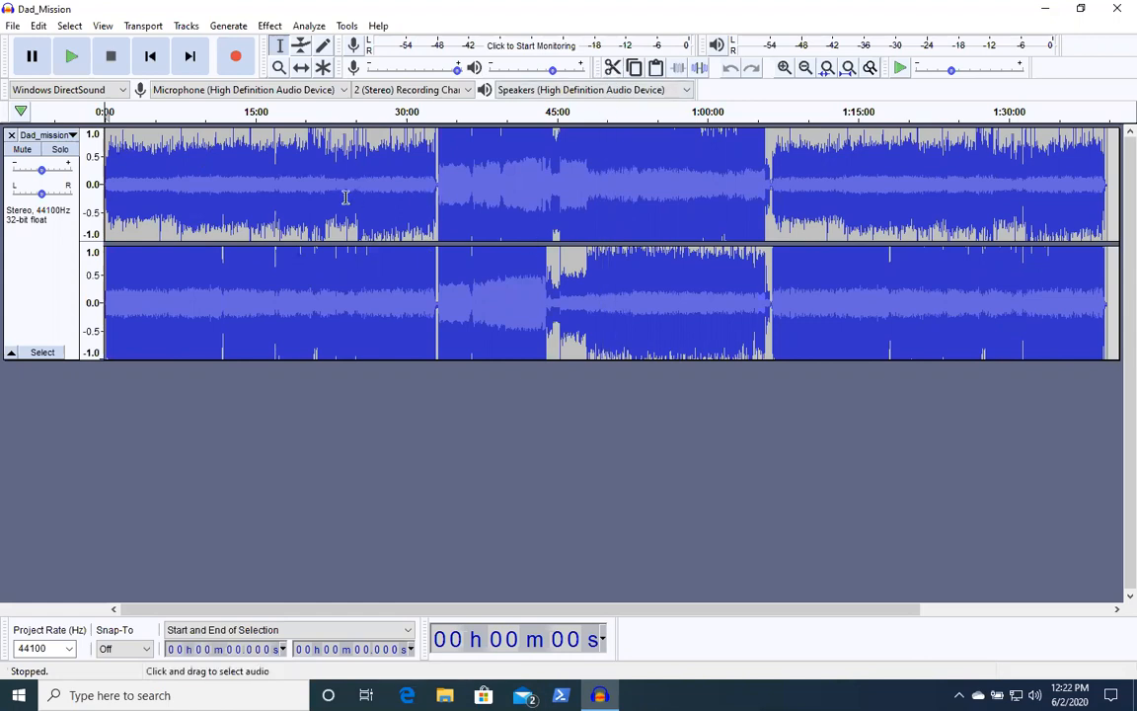
mouse_move(446, 224)
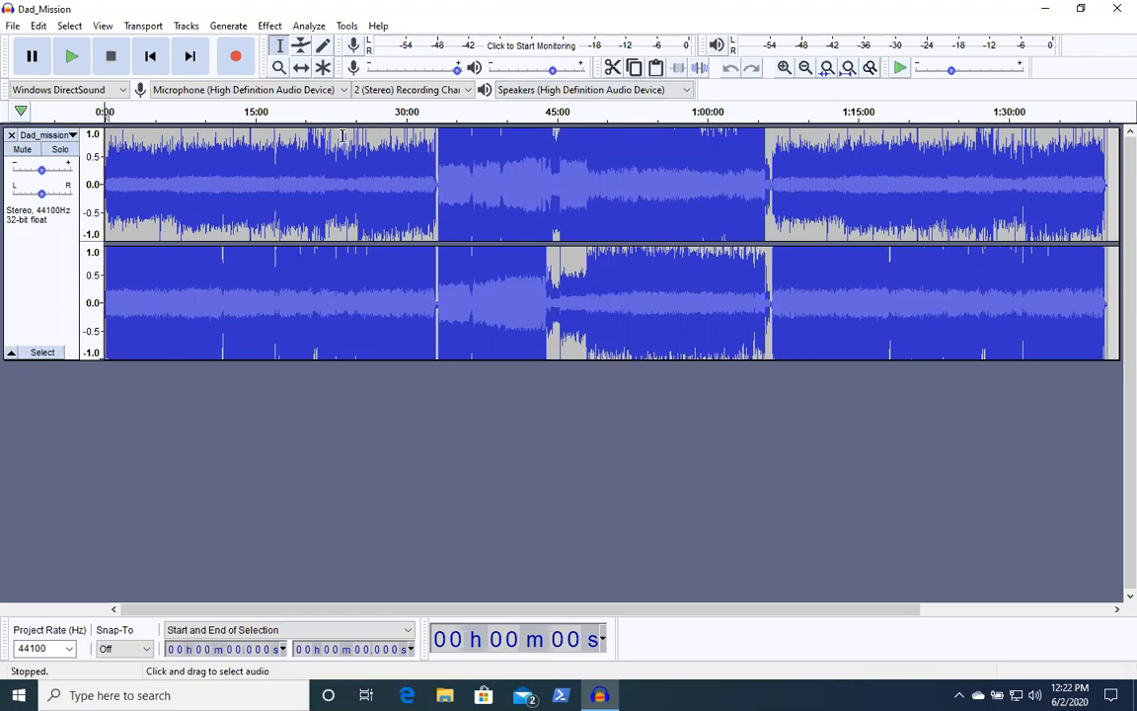
mouse_move(475, 264)
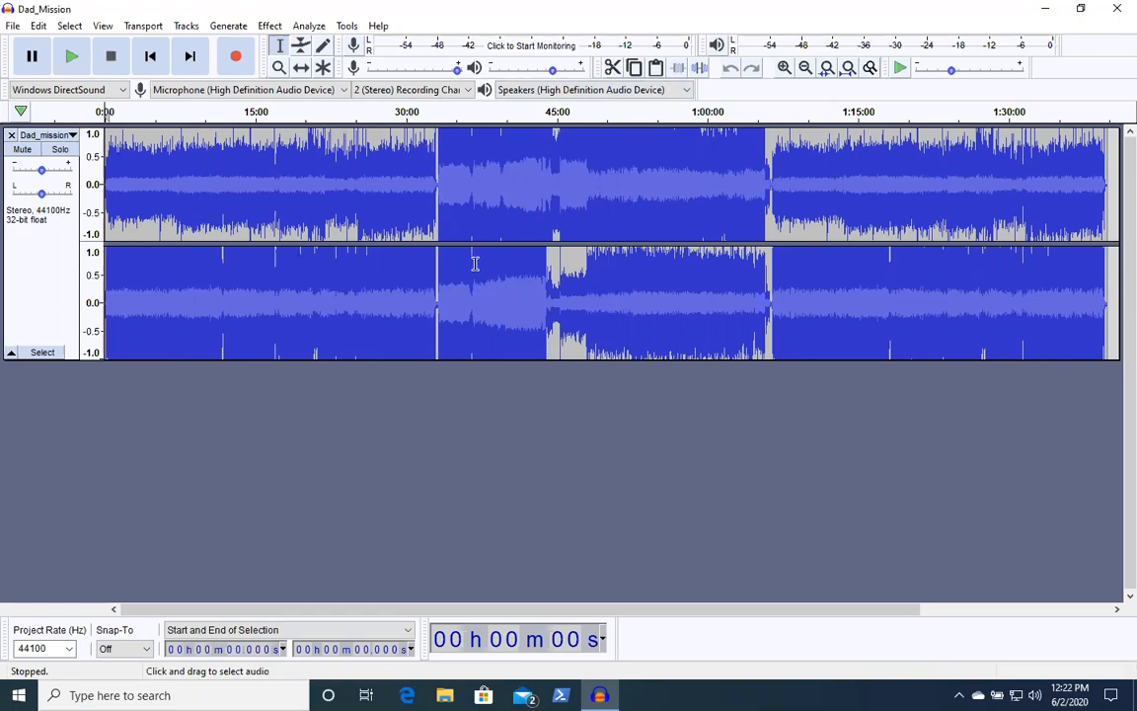
mouse_move(189, 229)
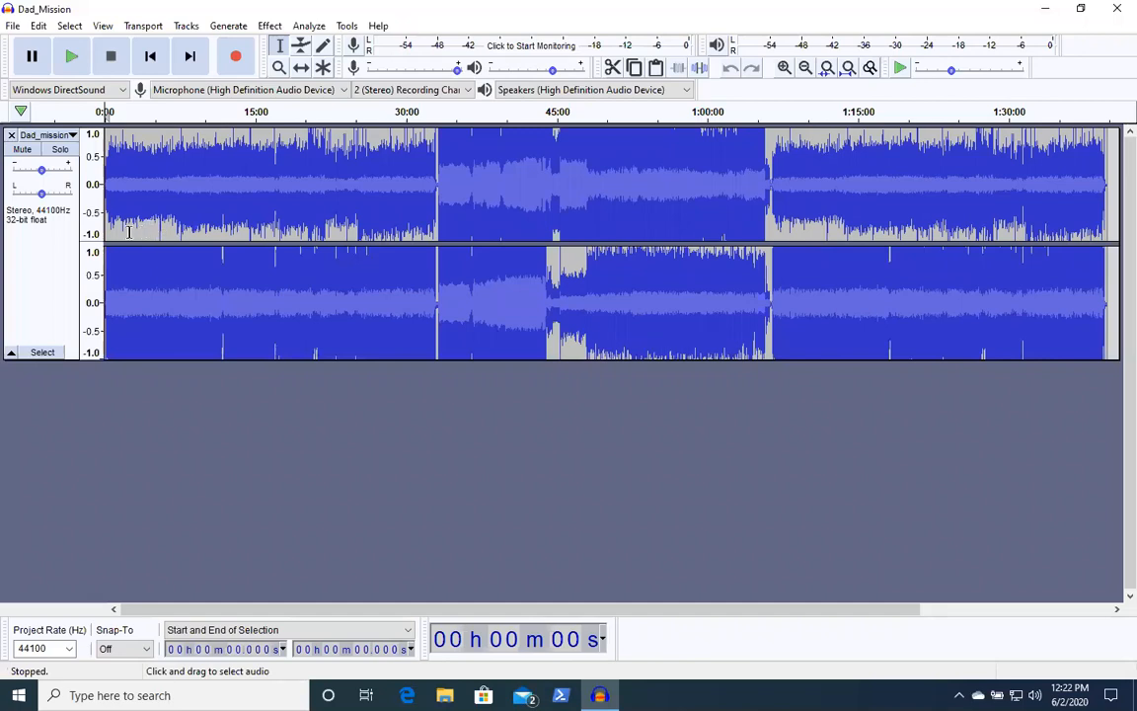
mouse_move(128, 158)
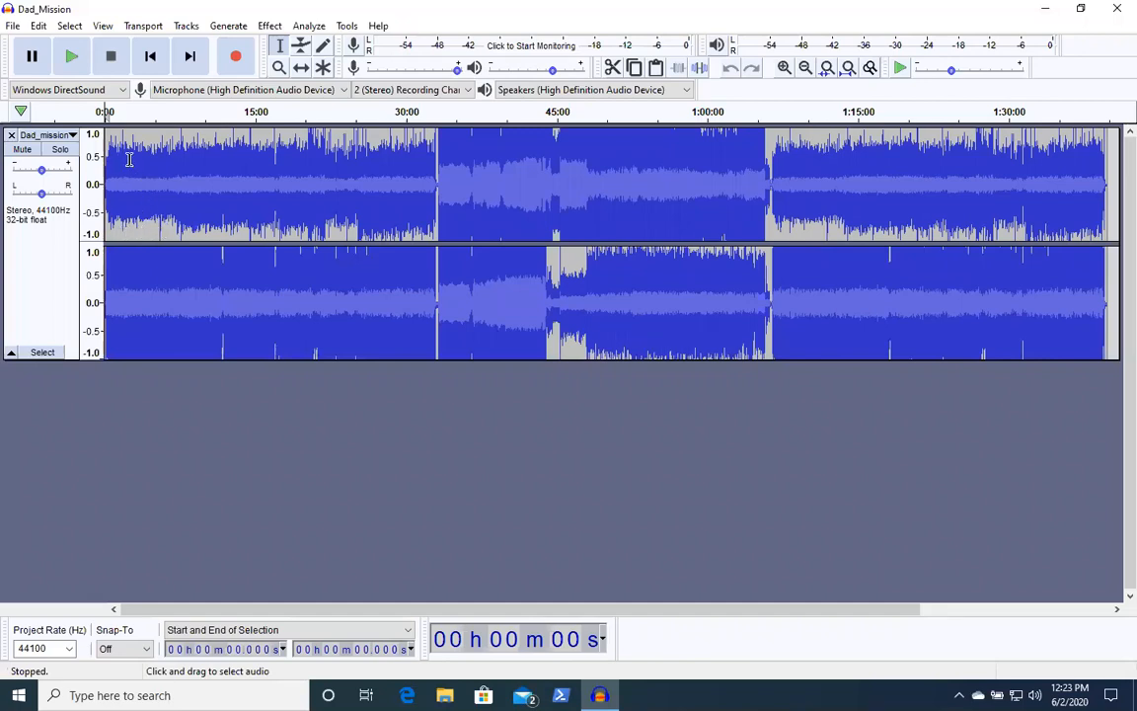
mouse_move(146, 140)
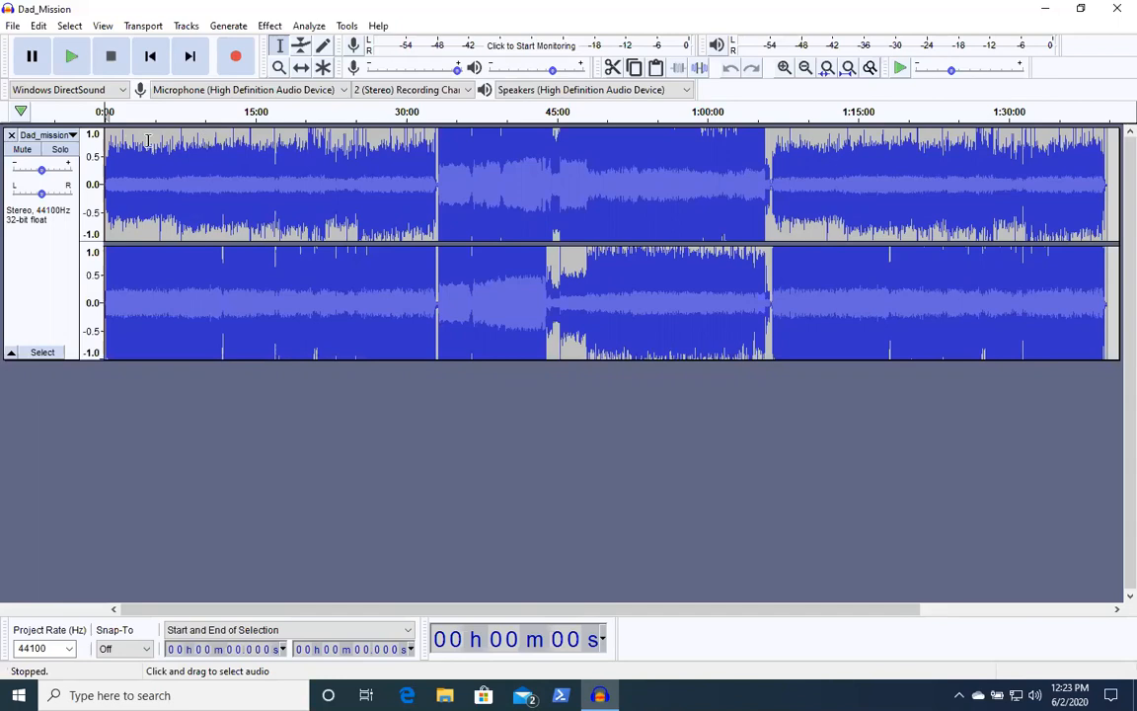
mouse_move(242, 160)
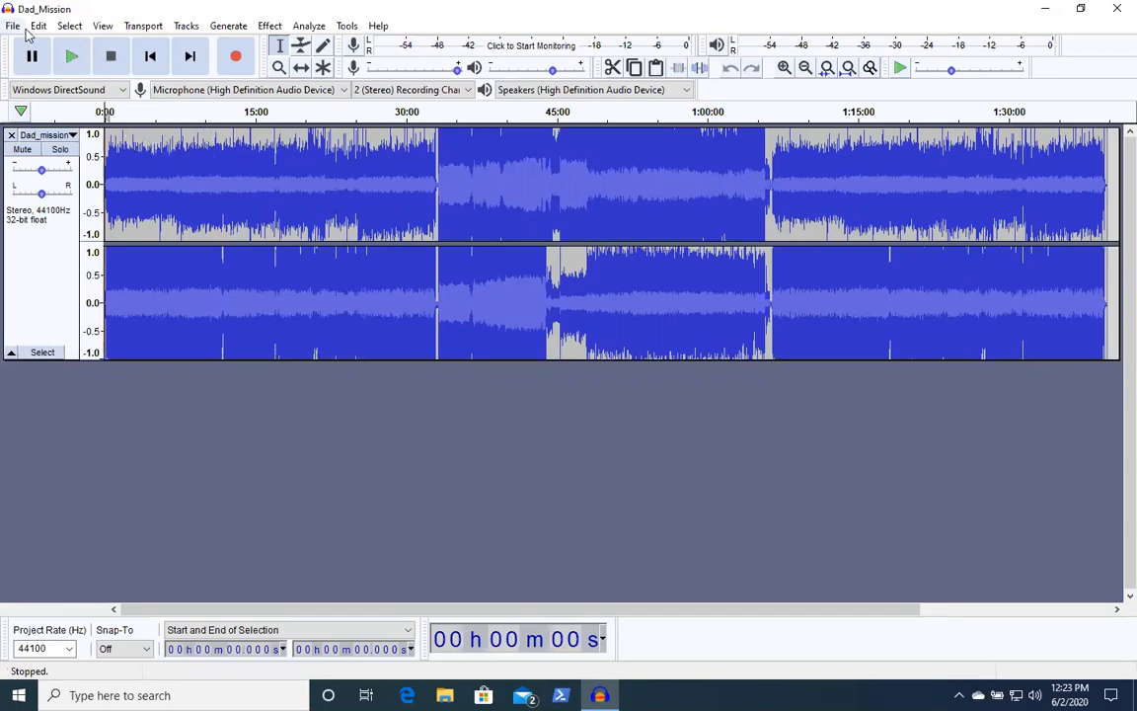
Step: Open the File menu to reach Export as MP3
left_click(13, 26)
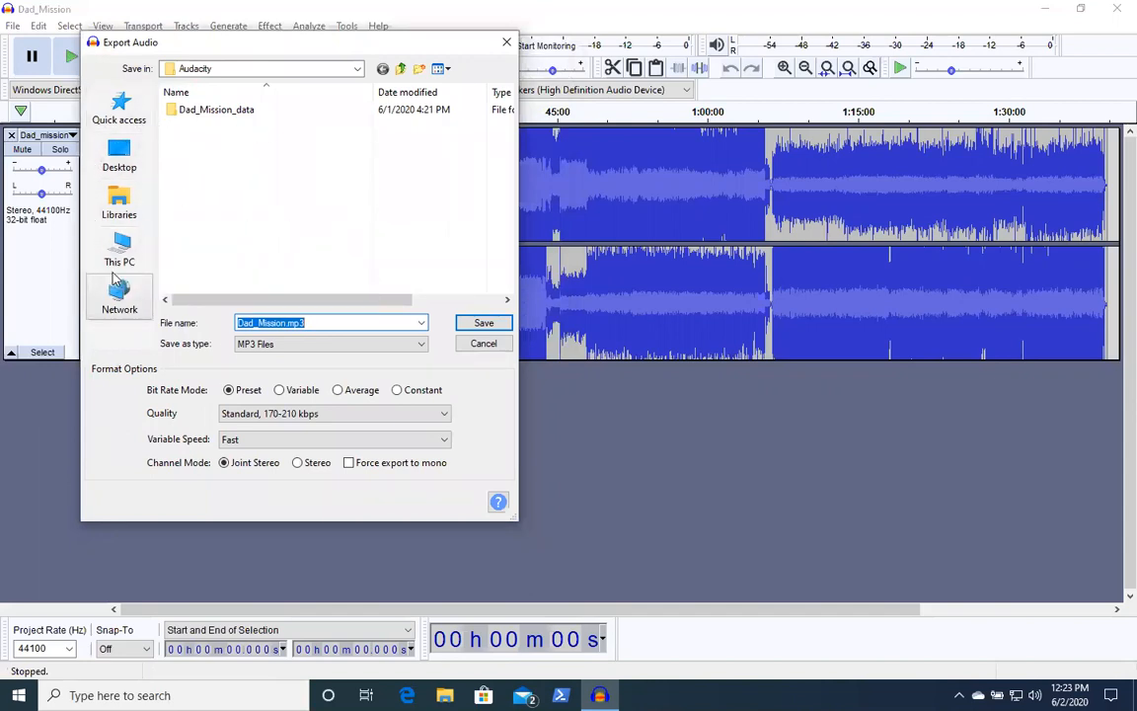
mouse_move(119, 247)
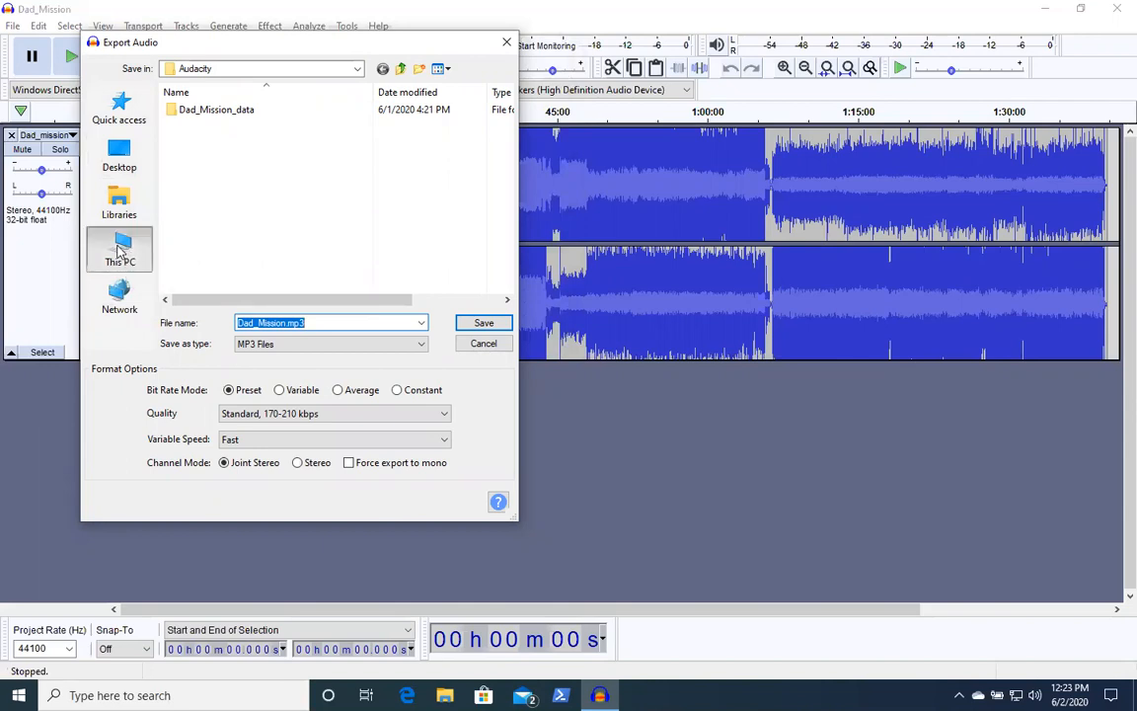
Step: Choose DVD Drive (D:) under This PC as the Dad_Mission.mp3 destination
left_click(118, 249)
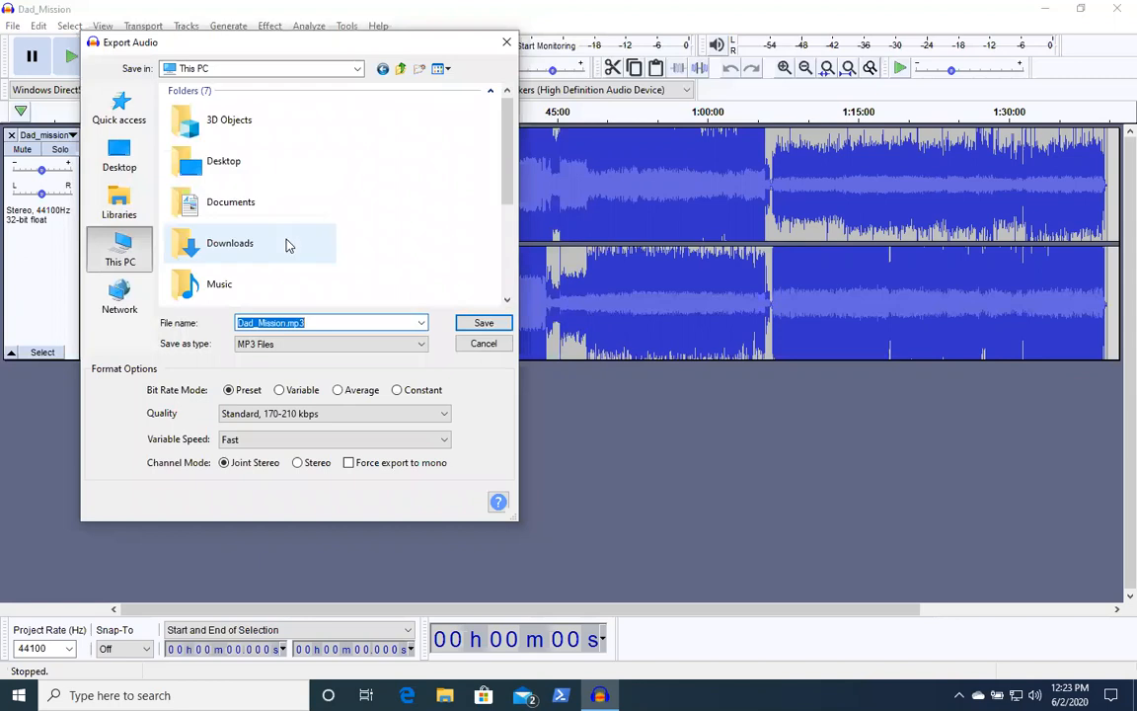
scroll("down", 3)
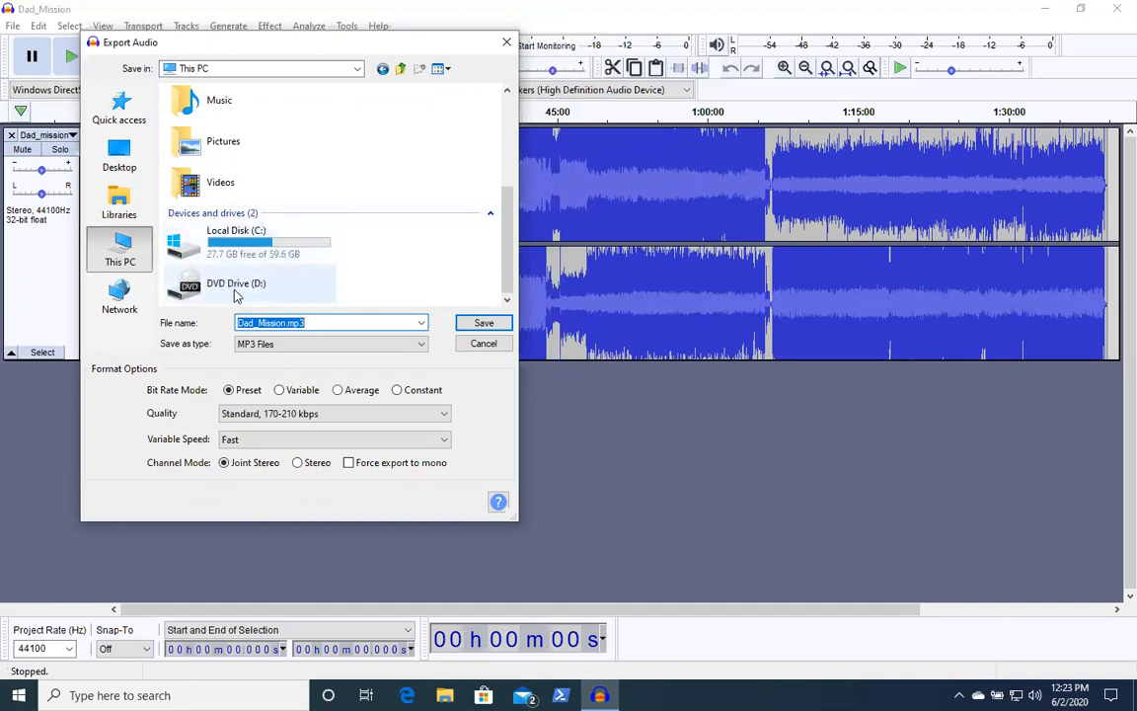
left_click(237, 286)
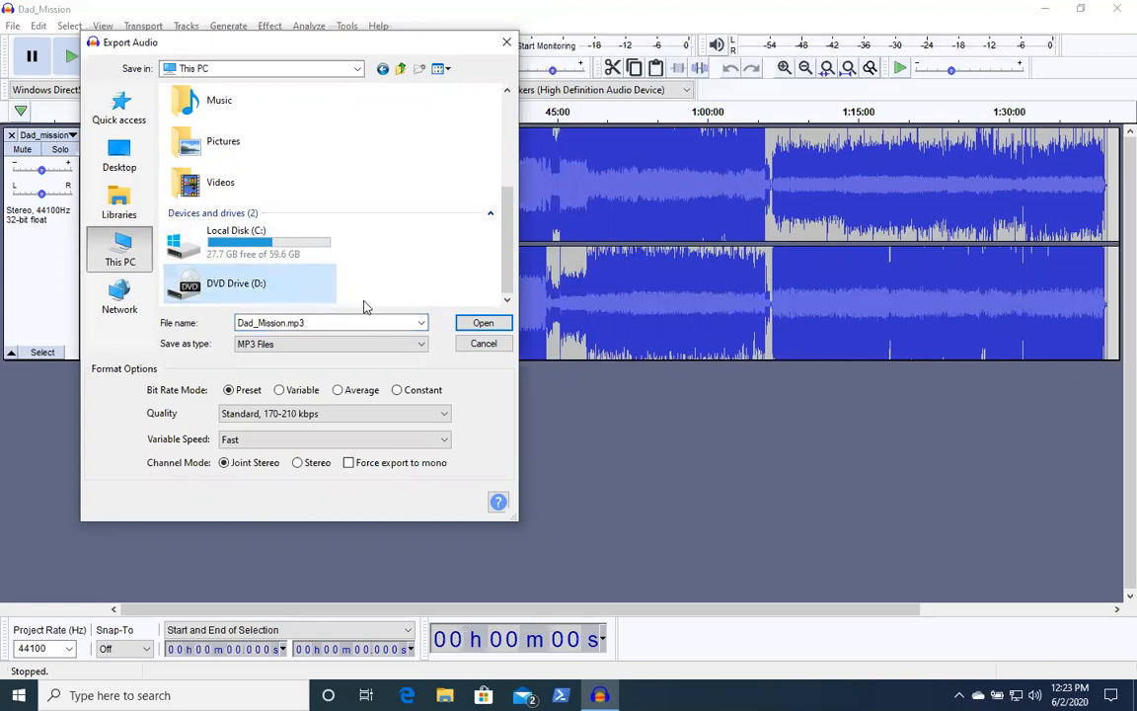
left_click(311, 322)
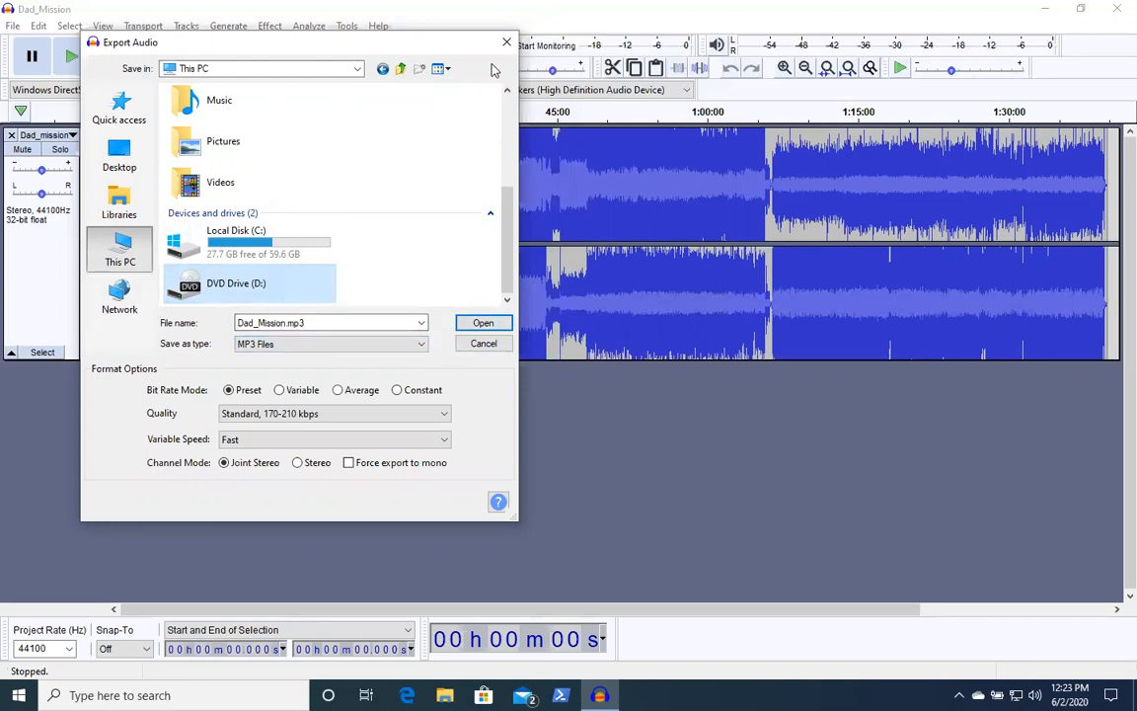
mouse_move(506, 44)
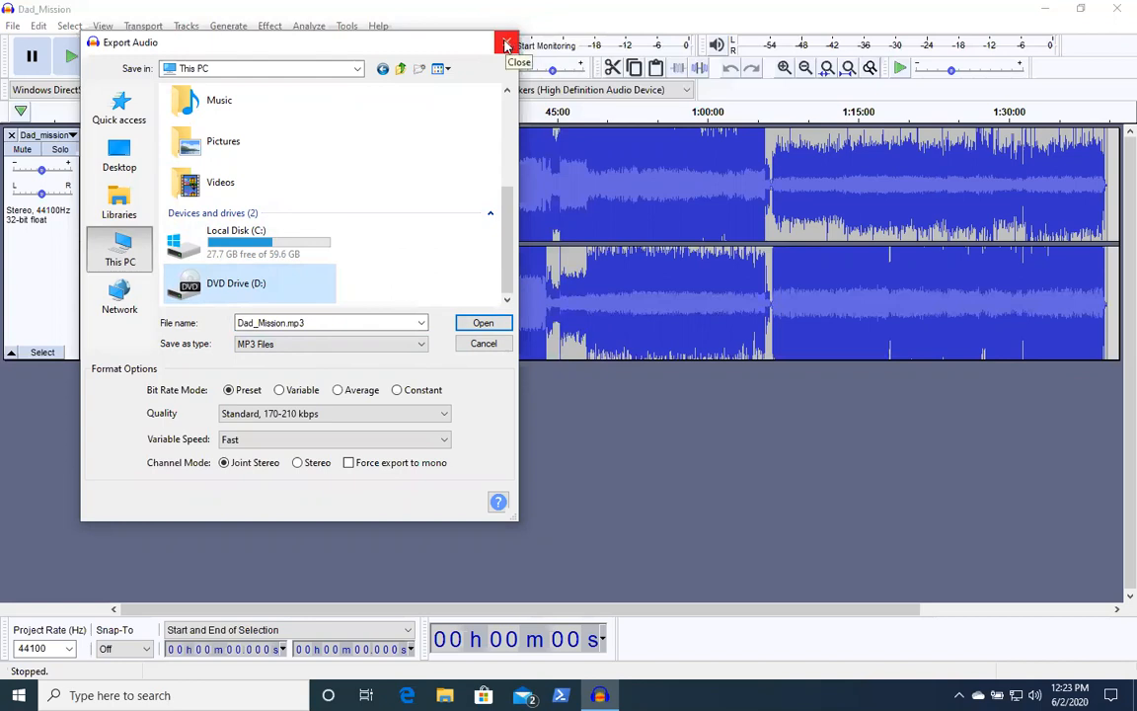
mouse_move(467, 46)
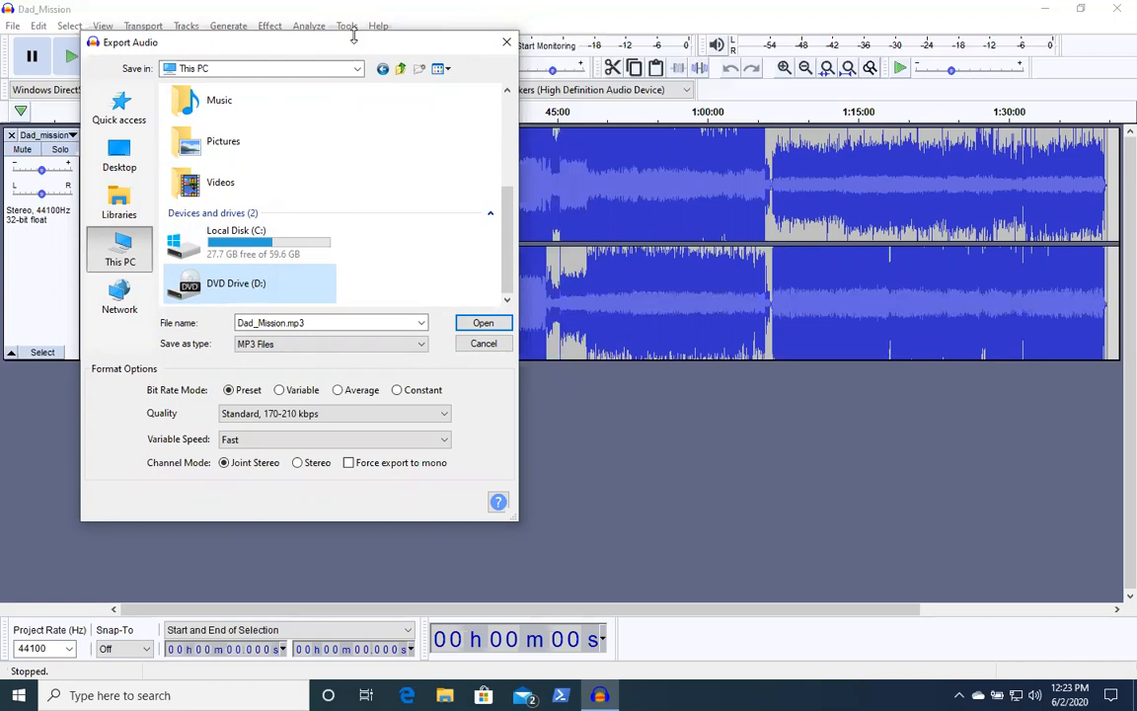
mouse_move(299, 33)
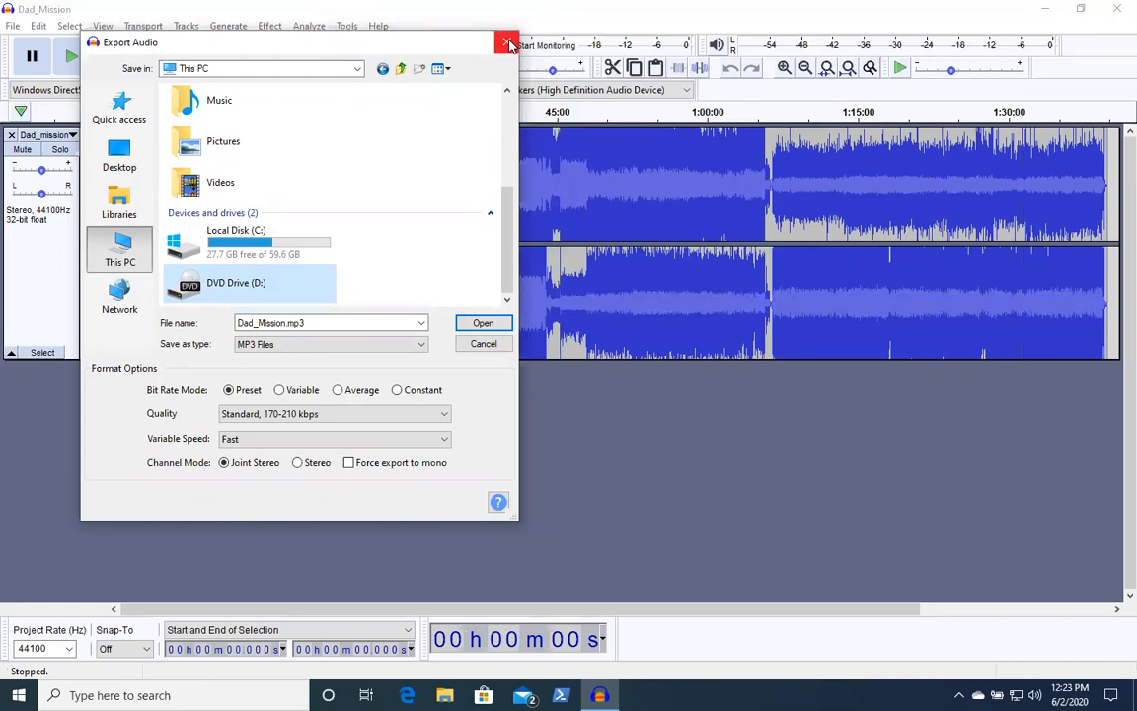
mouse_move(508, 44)
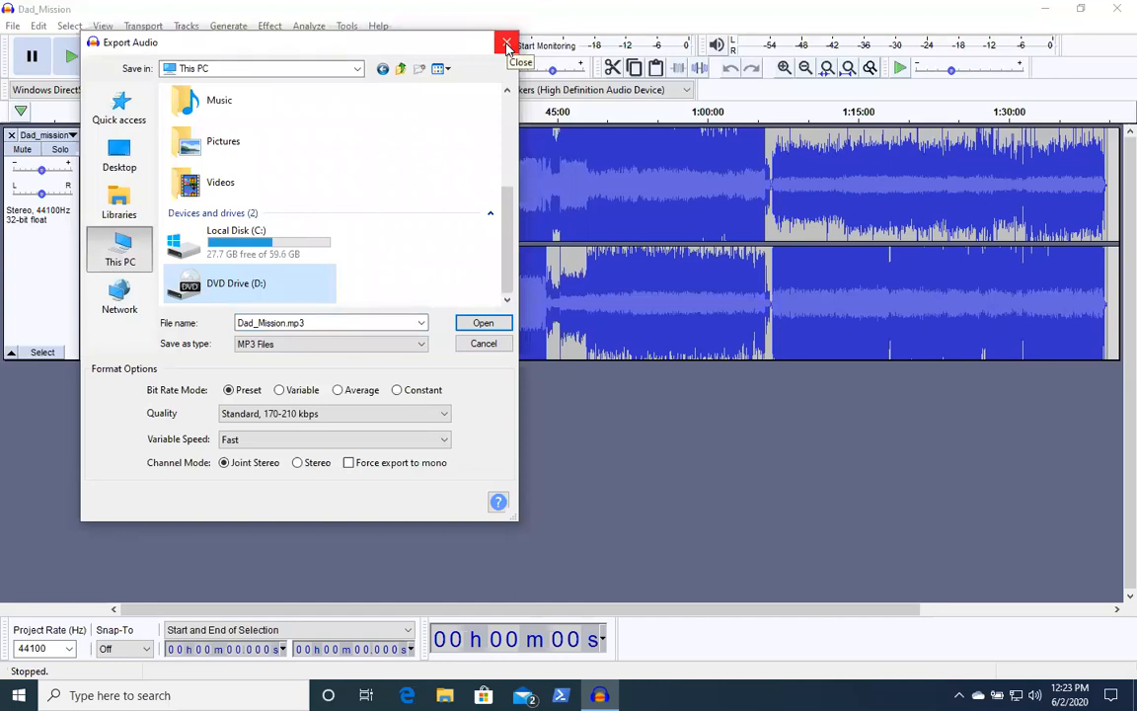